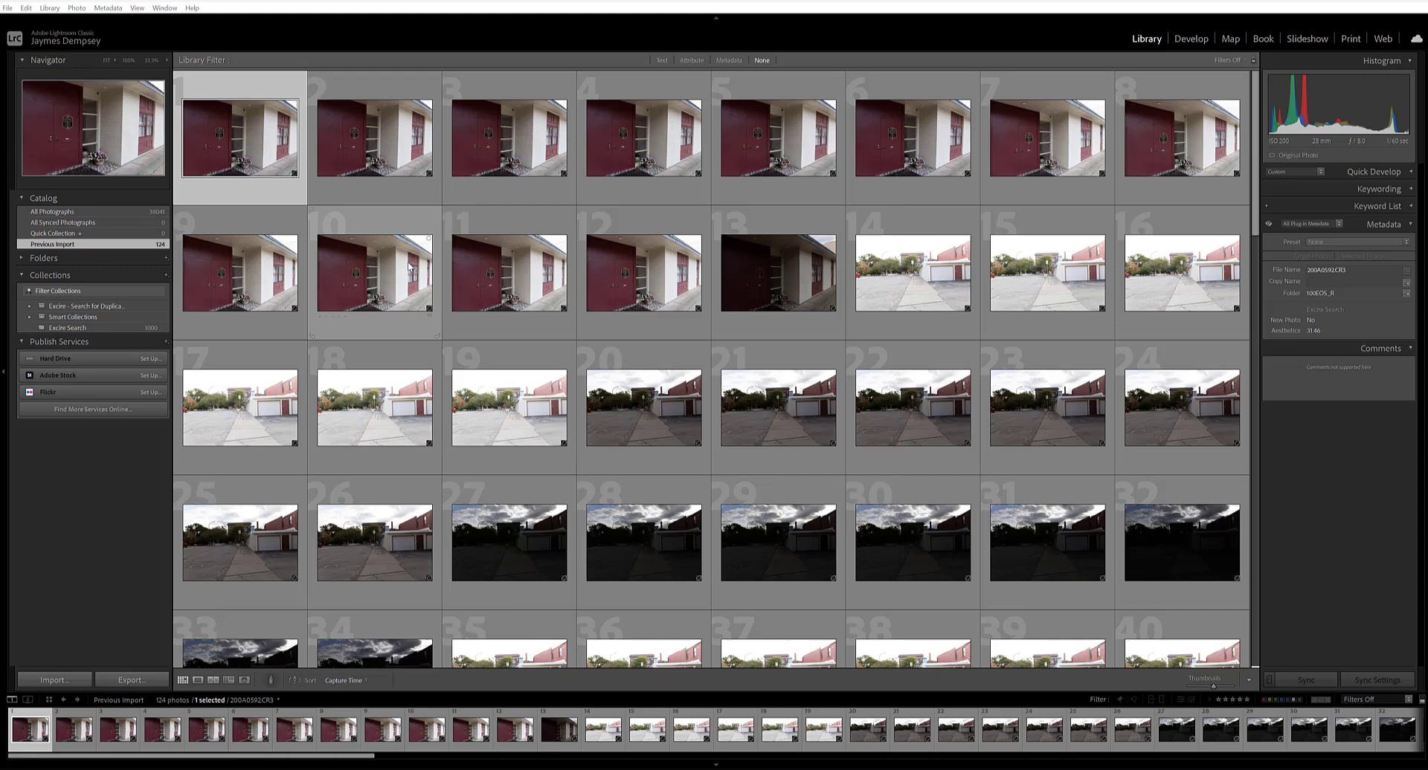
pyautogui.moveTo(464, 299)
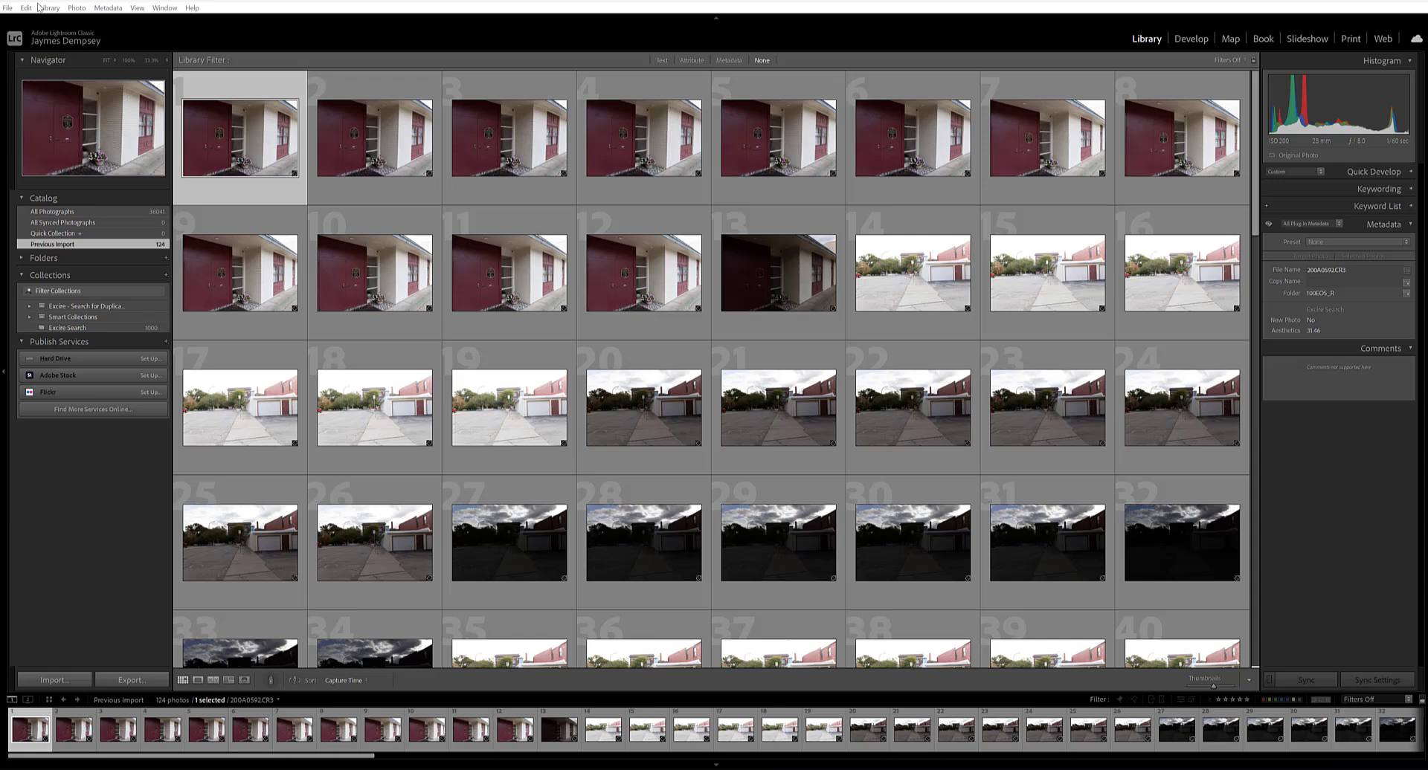
# - Launch Excire's Search for Duplicates from Library > Plug-in Extras
pyautogui.click(49, 8)
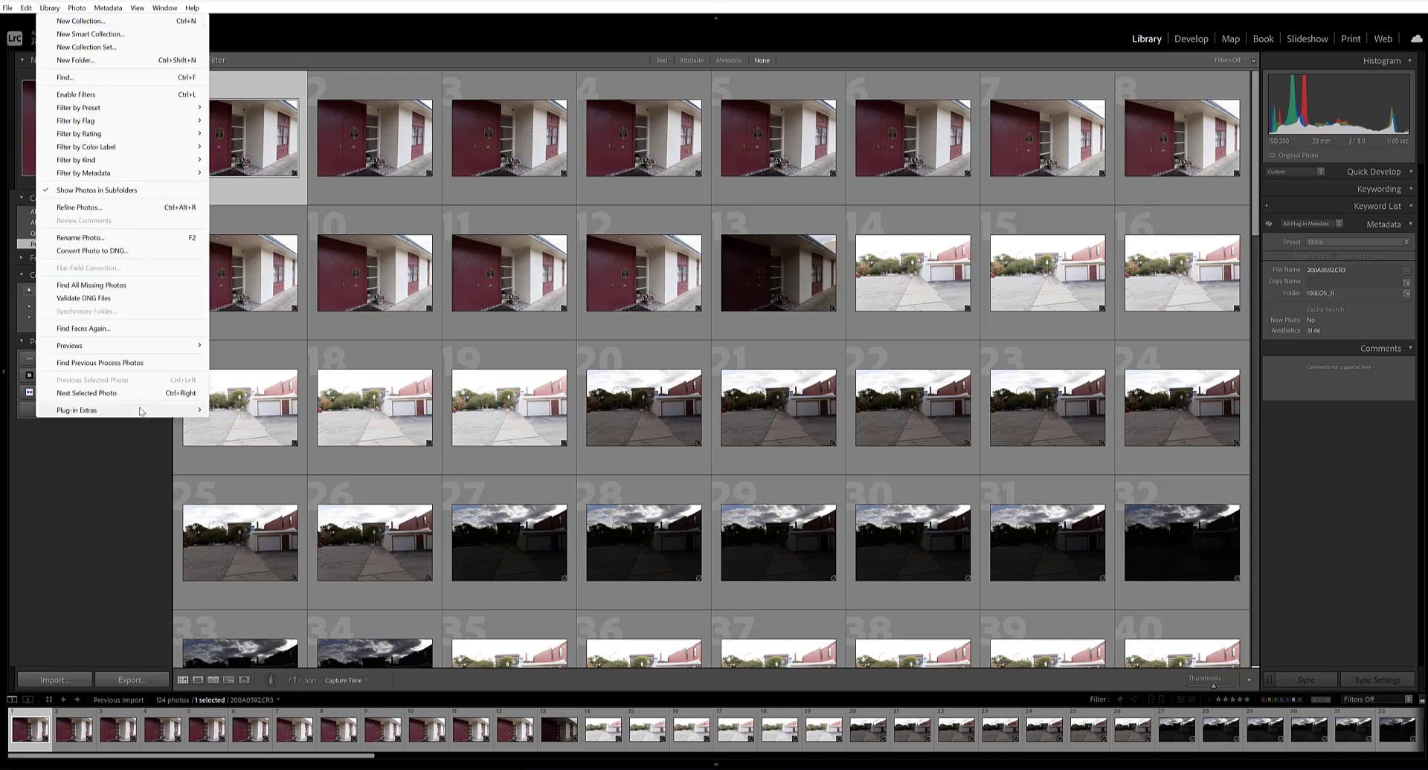
pyautogui.click(77, 409)
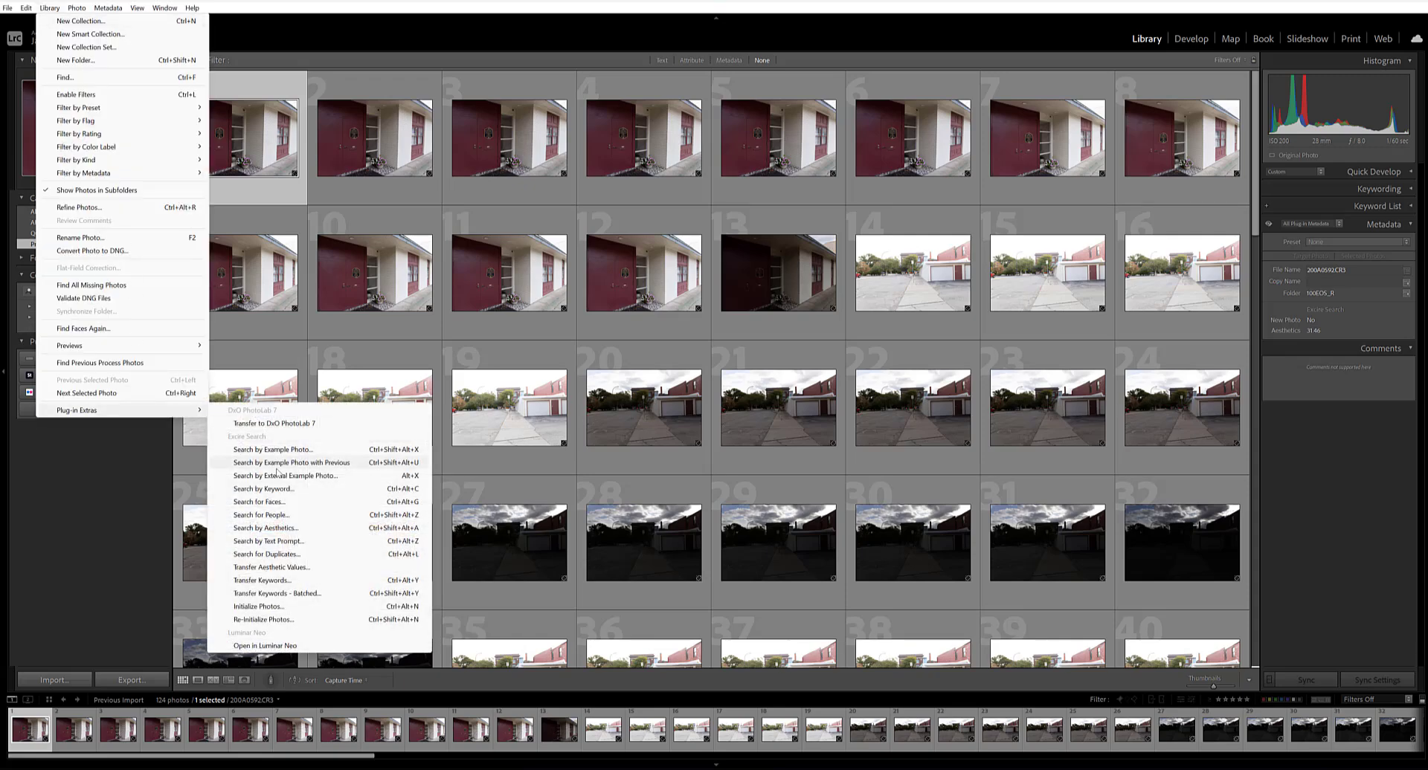
pyautogui.click(266, 554)
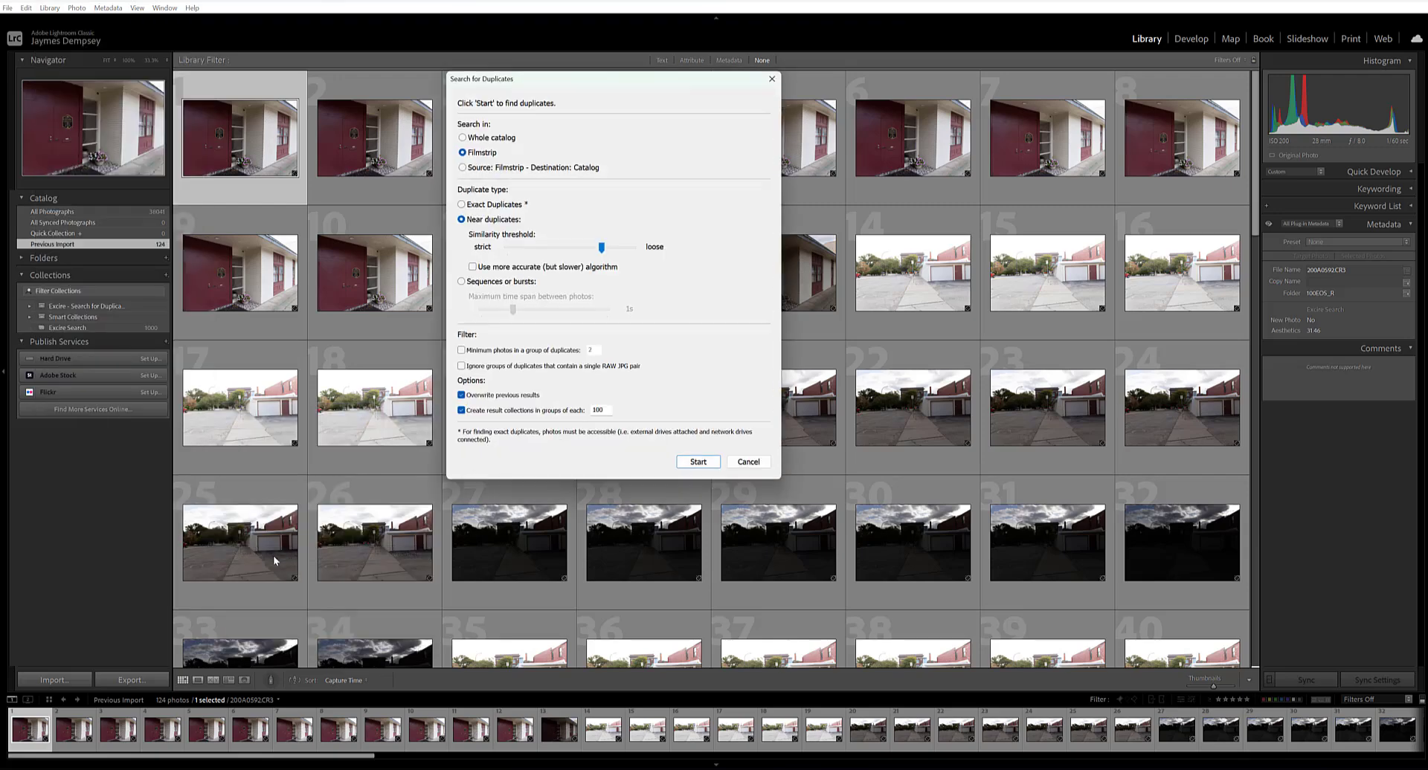
pyautogui.moveTo(701, 278)
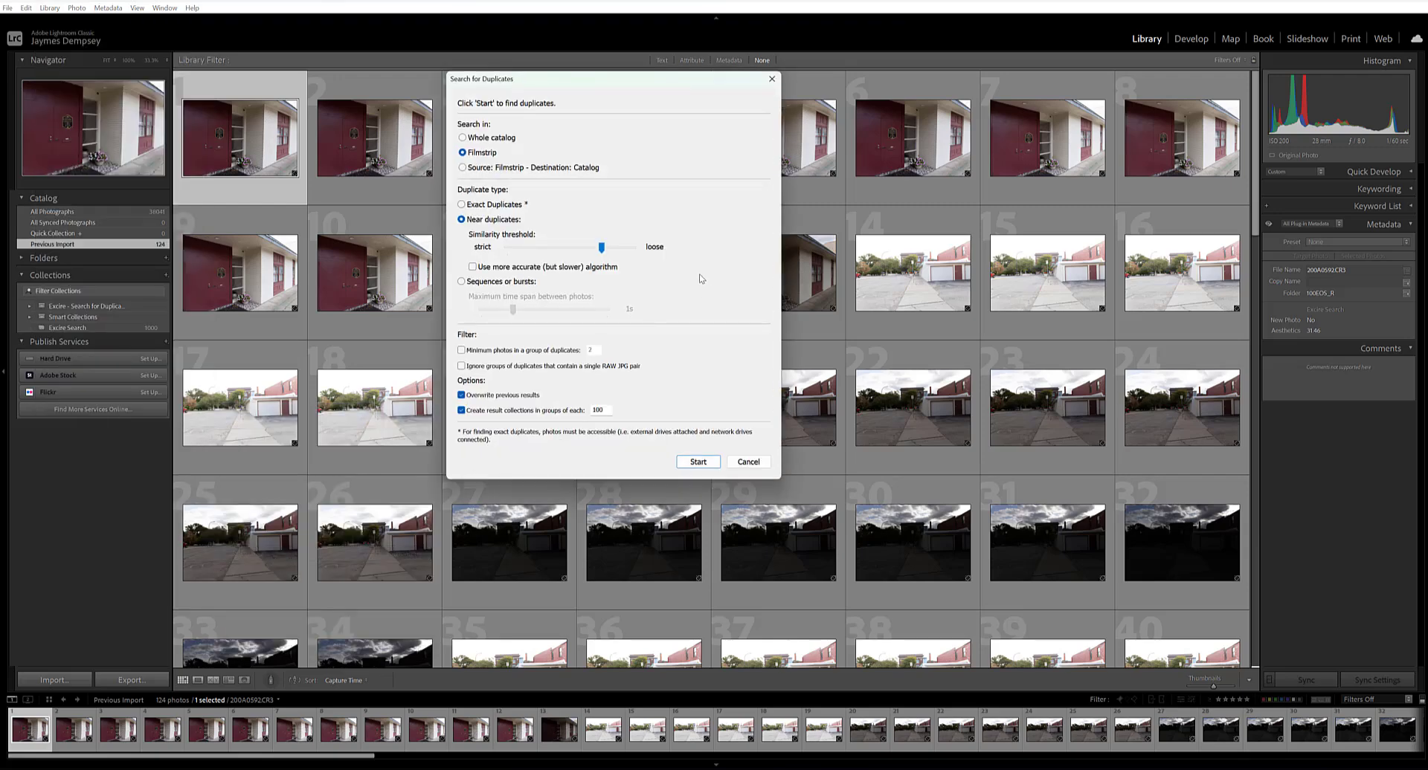
pyautogui.moveTo(665, 250)
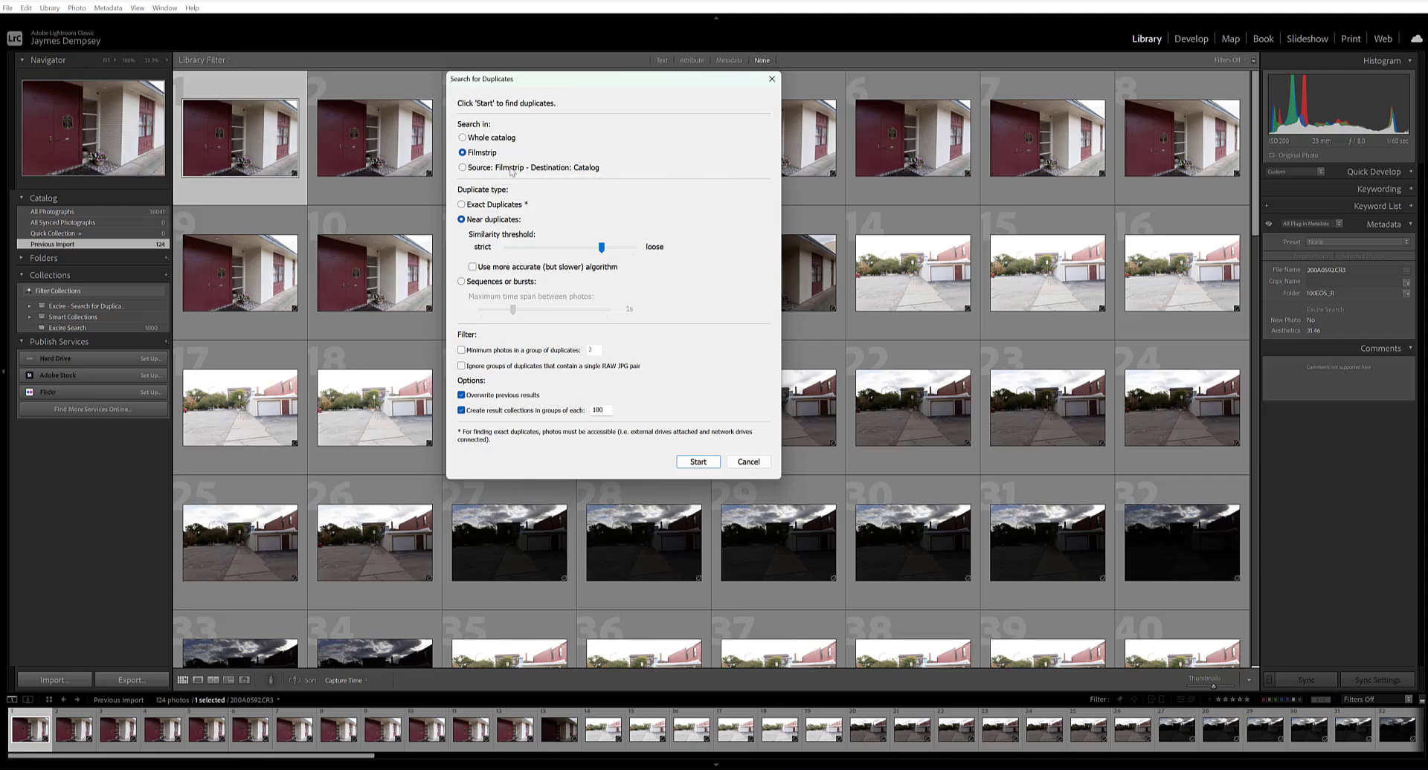
pyautogui.moveTo(481, 152)
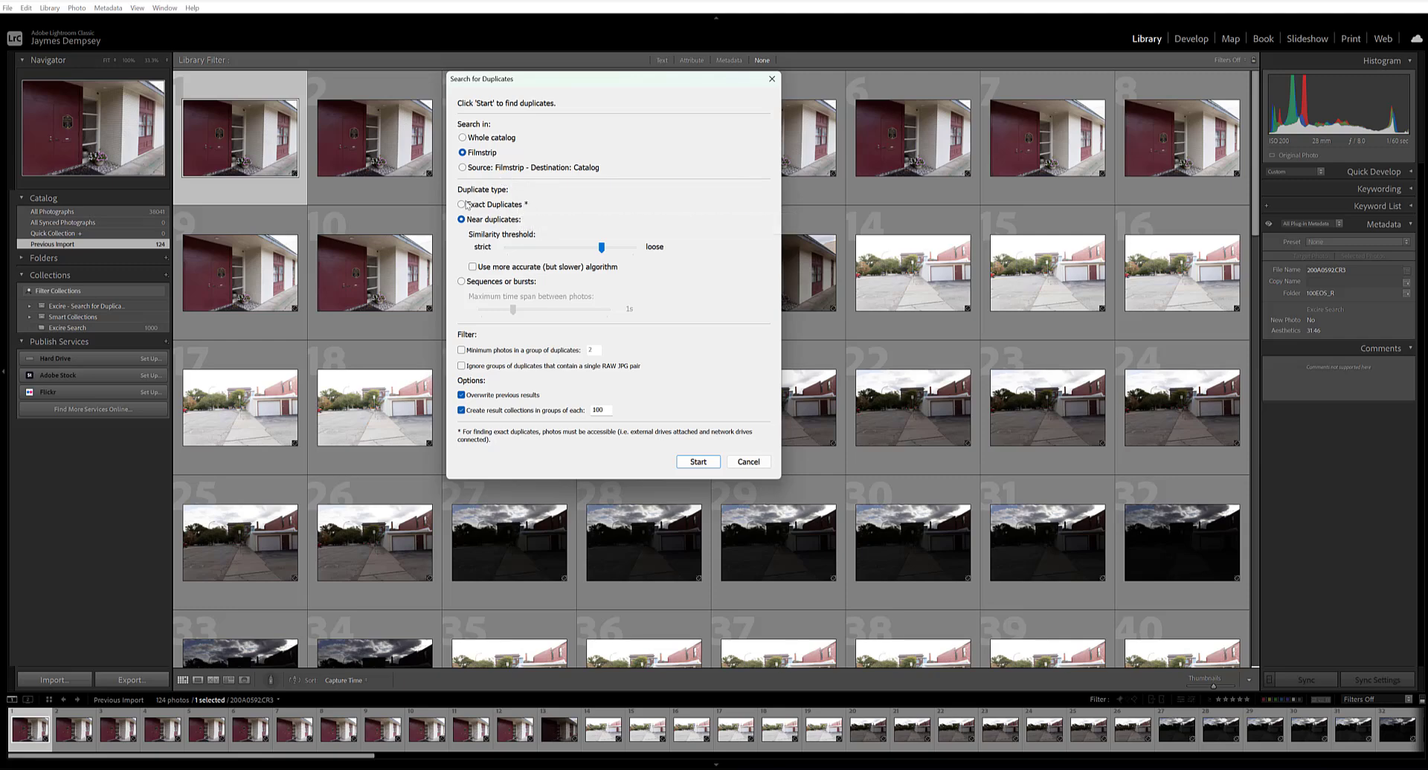
# - Choose the Exact Duplicates option in the Search for Duplicates dialog
pyautogui.click(462, 203)
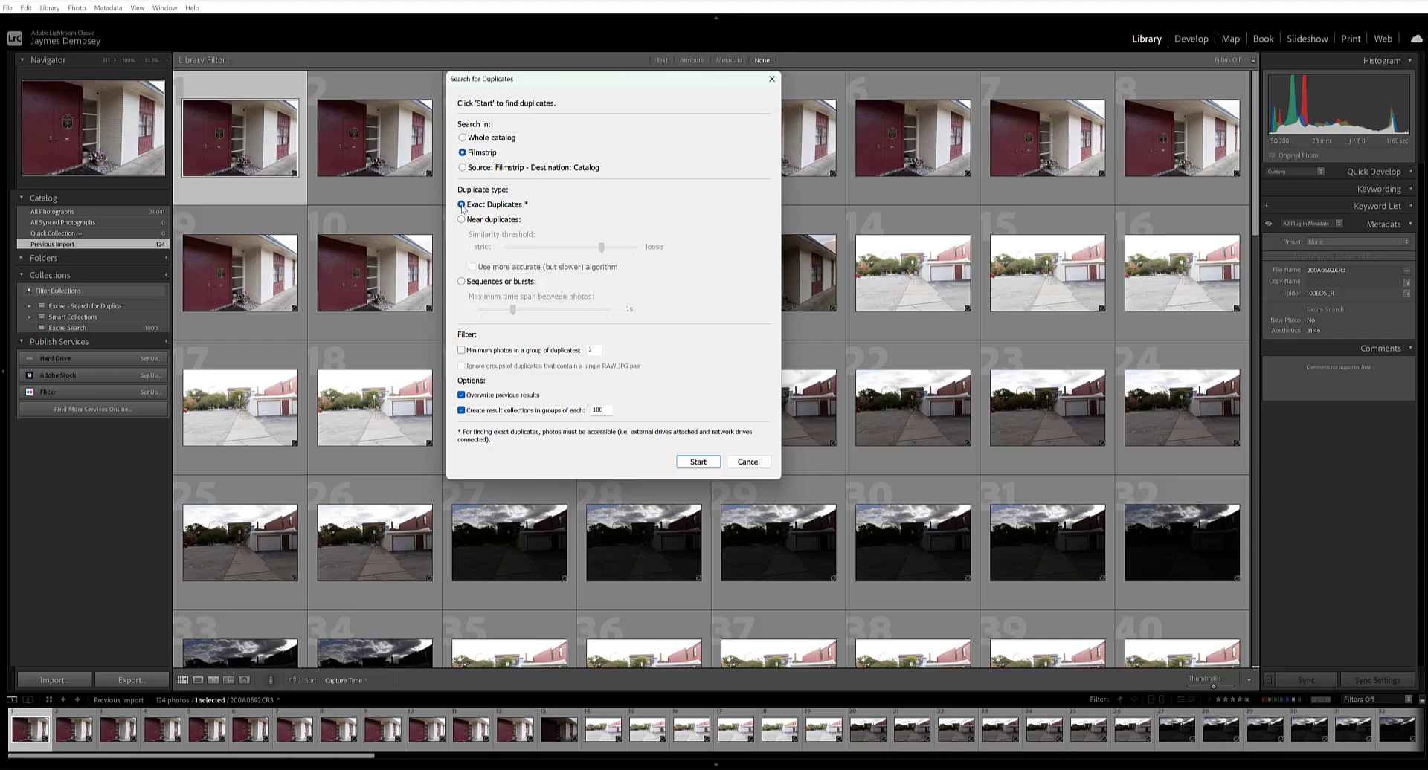
# - Reselect Near duplicates and move the similarity threshold to strict, then nearly fully loose
pyautogui.click(462, 220)
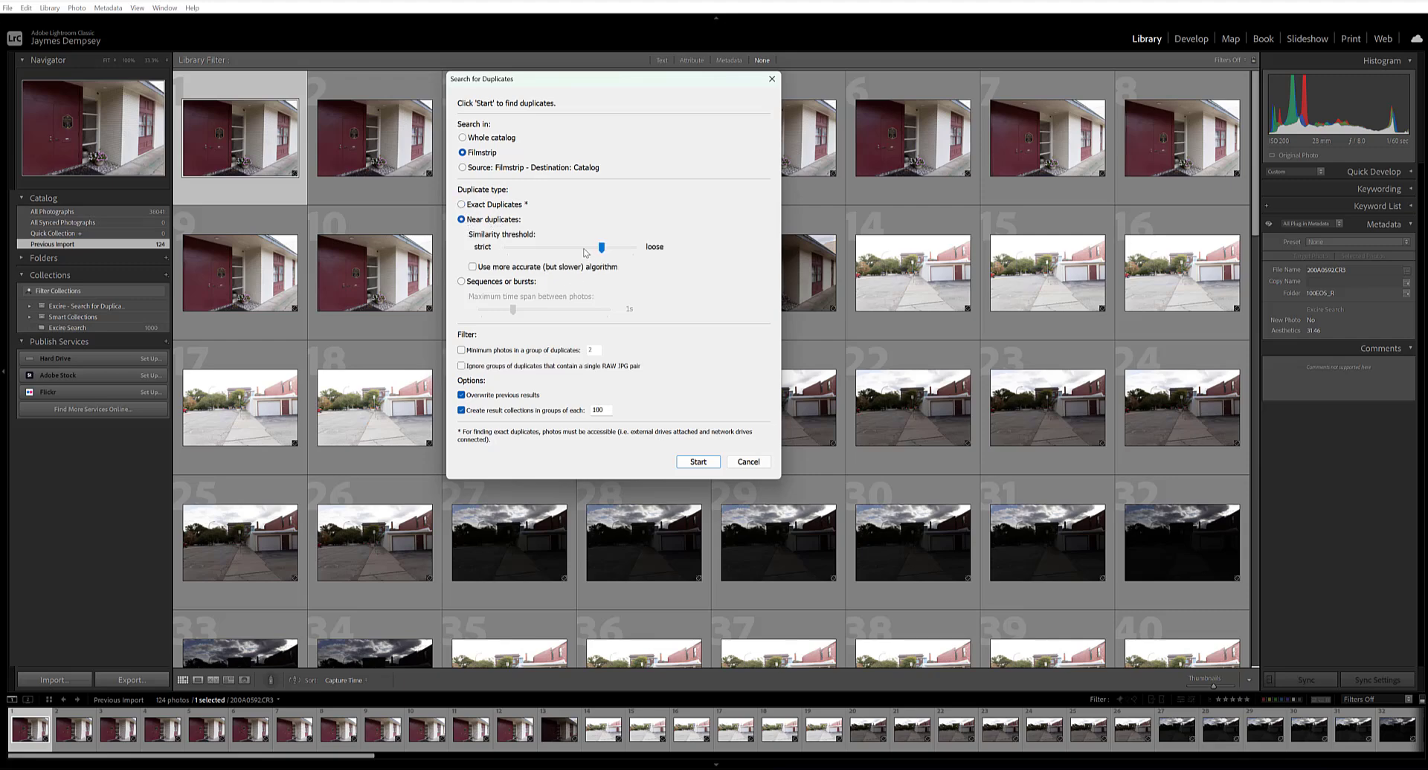
pyautogui.moveTo(601, 247); pyautogui.dragTo(559, 247)
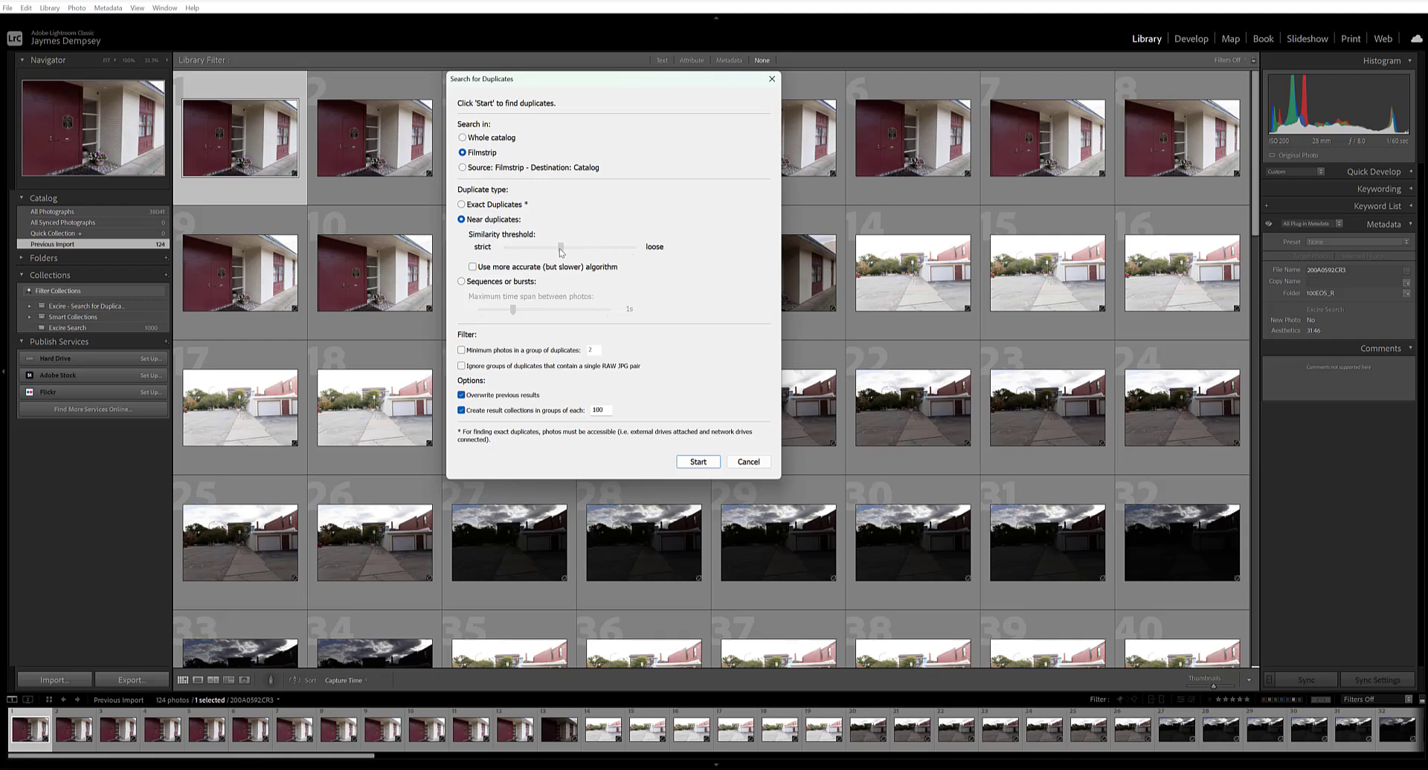
pyautogui.moveTo(559, 246); pyautogui.dragTo(567, 246)
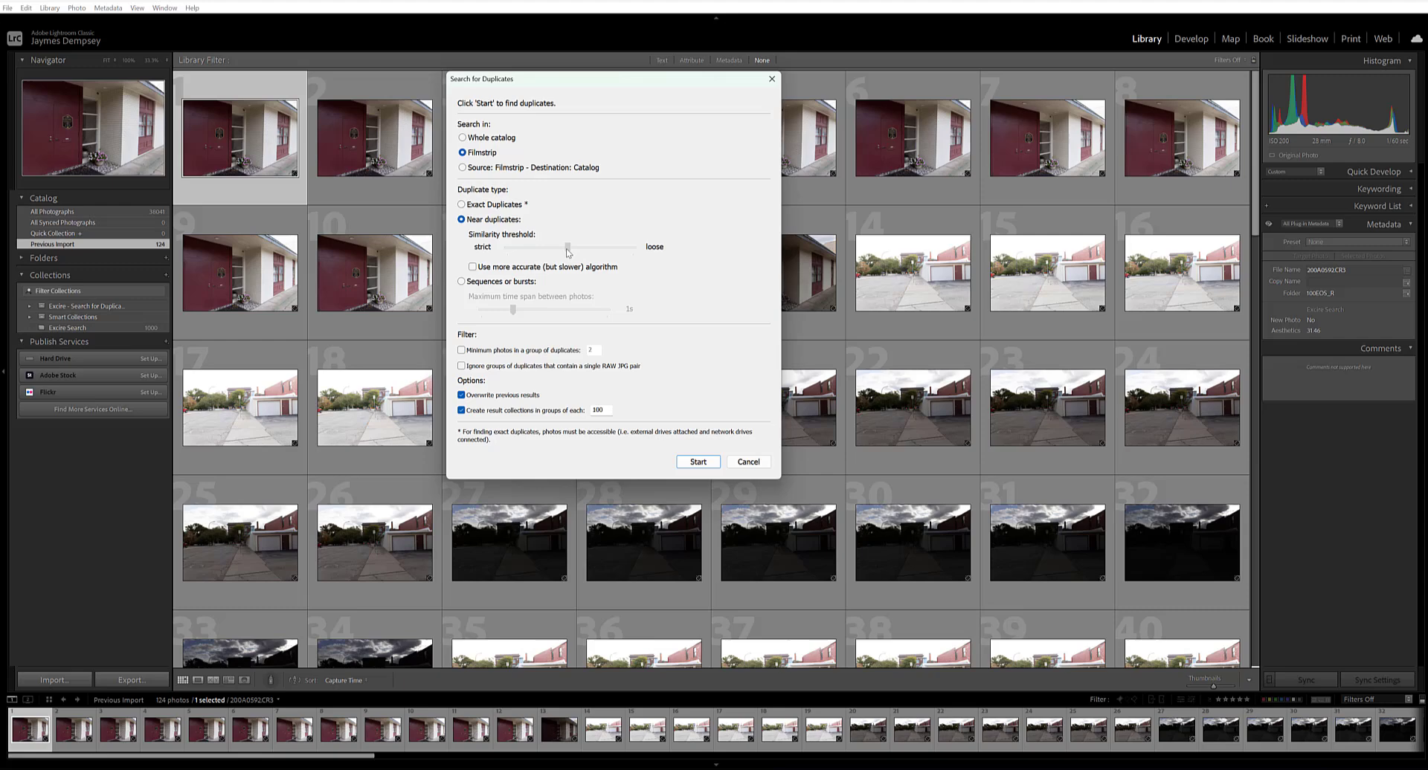
pyautogui.moveTo(567, 247); pyautogui.dragTo(560, 247)
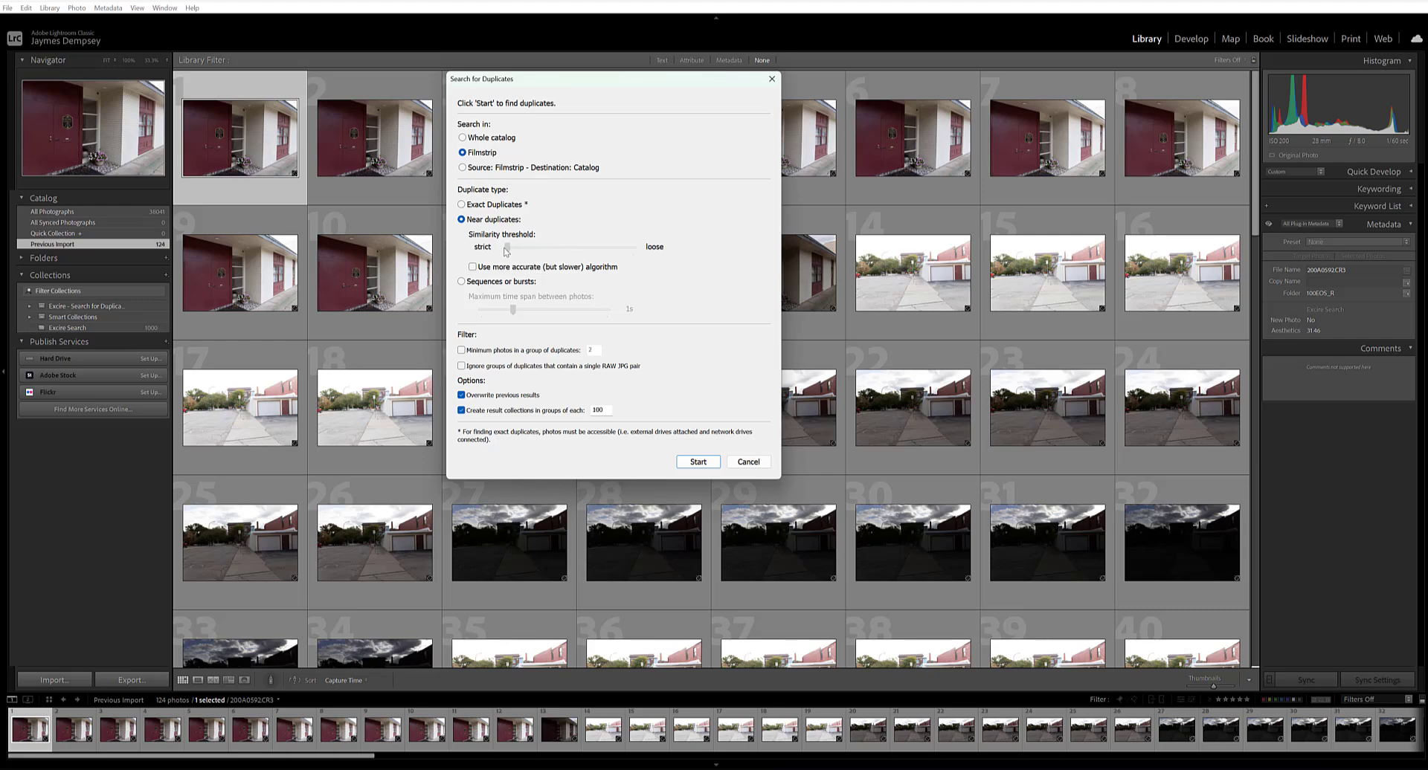
pyautogui.moveTo(503, 247); pyautogui.dragTo(508, 247)
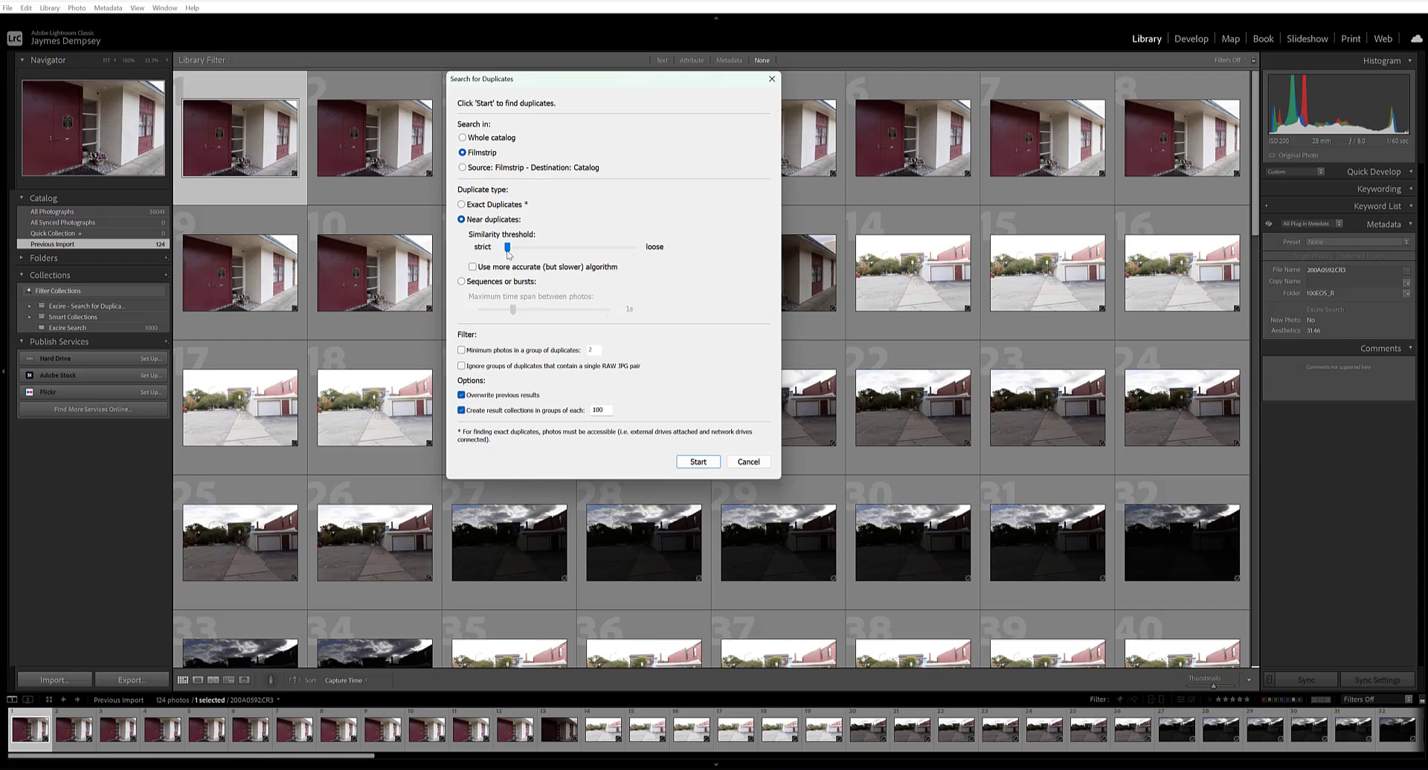
pyautogui.moveTo(507, 247); pyautogui.dragTo(628, 246)
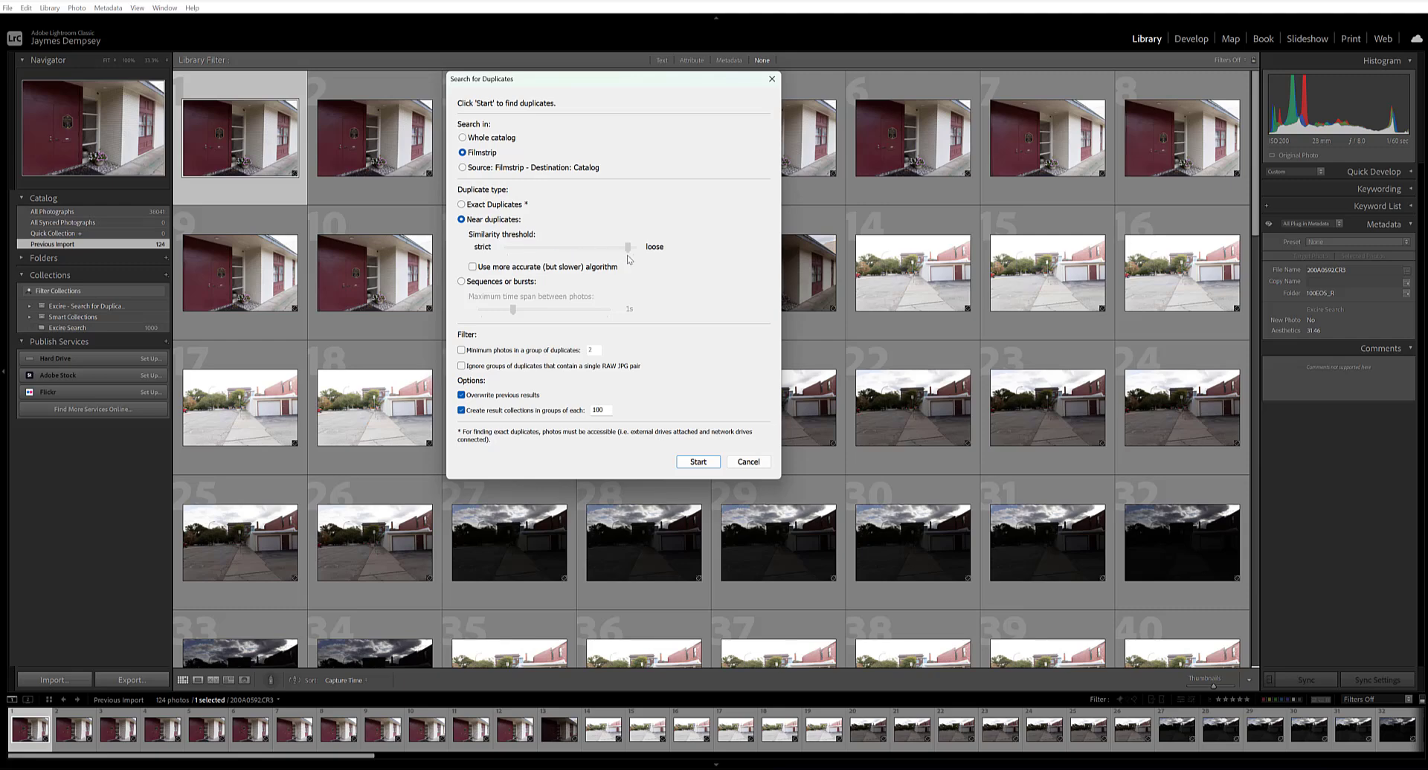
pyautogui.moveTo(628, 247); pyautogui.dragTo(633, 247)
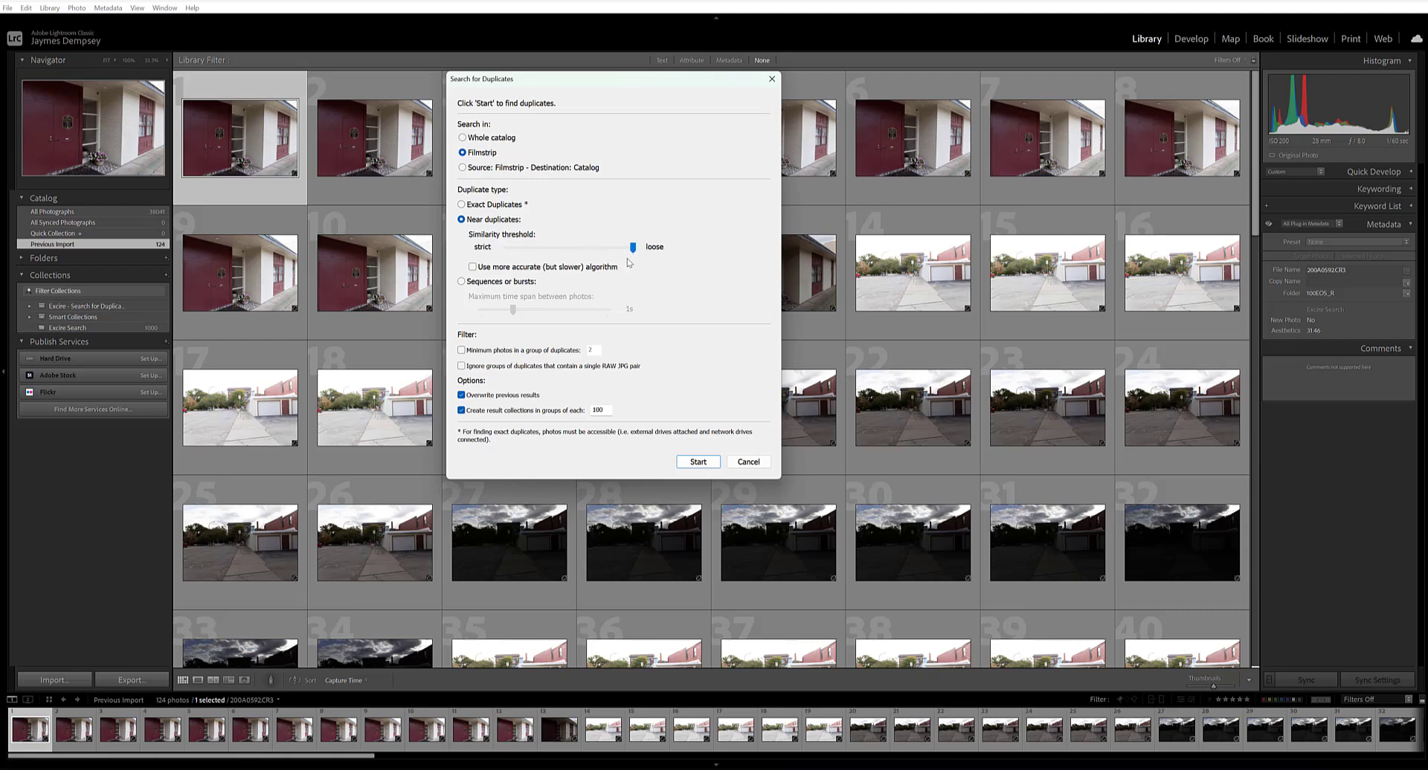
pyautogui.moveTo(626, 272)
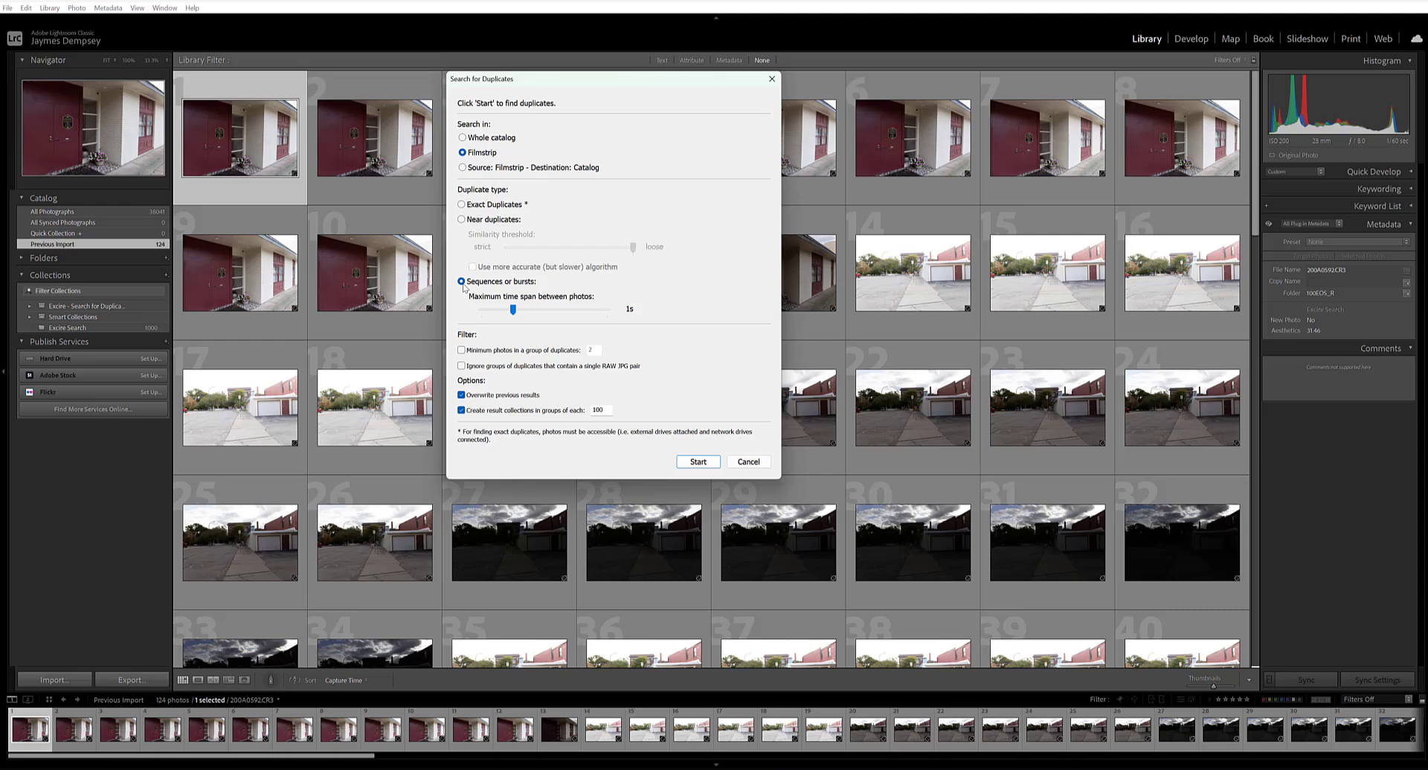
pyautogui.moveTo(473, 291)
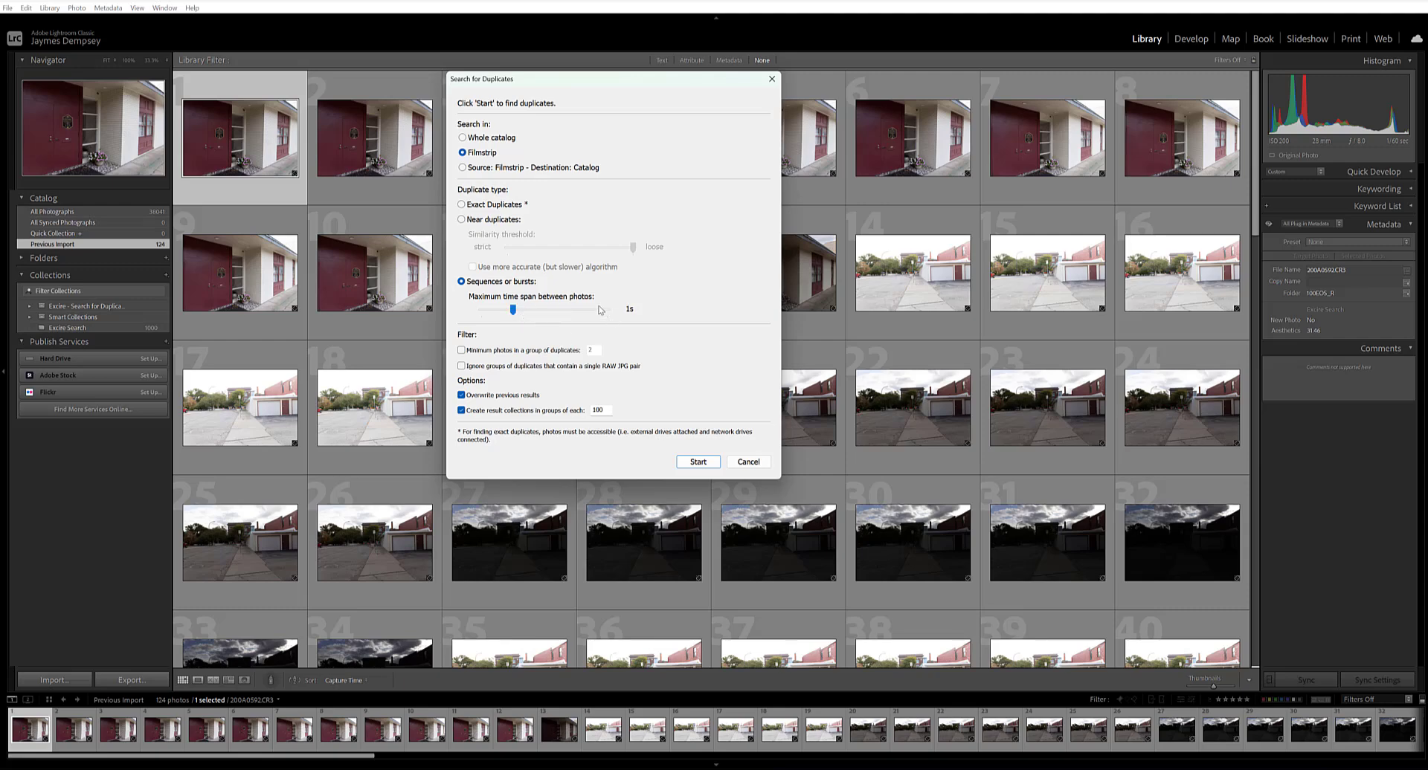
pyautogui.moveTo(510, 381)
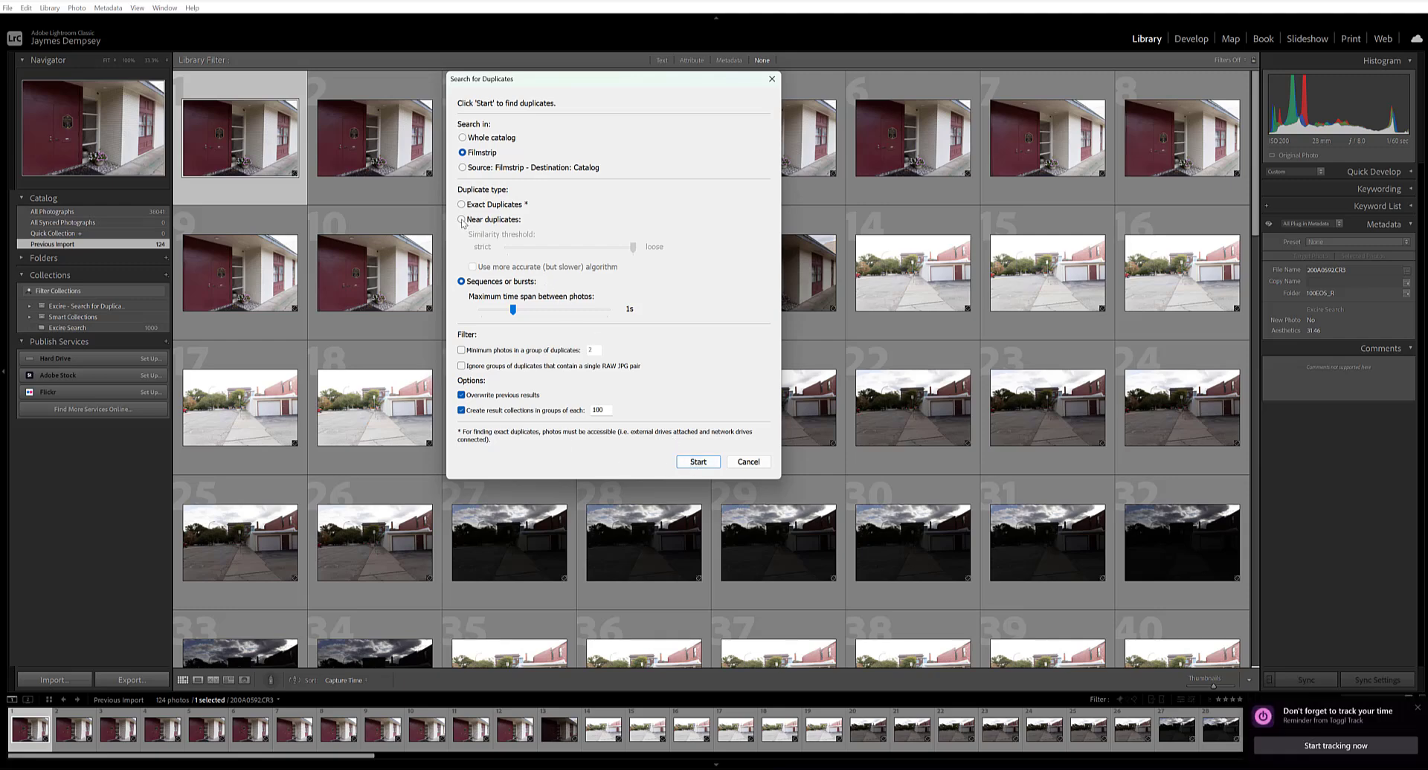
# - Run a near-duplicates search at a midway similarity threshold, yielding 26 groups
pyautogui.click(462, 219)
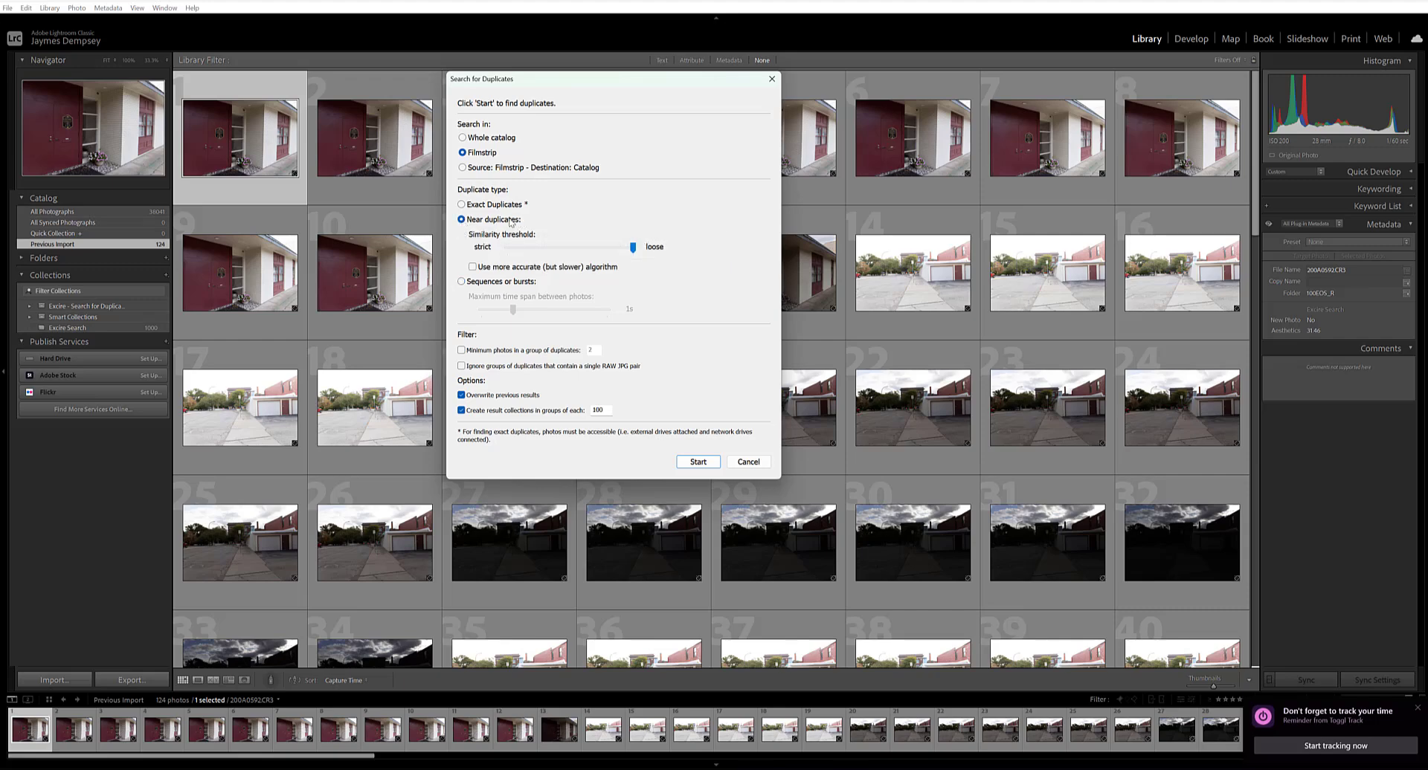
pyautogui.moveTo(571, 215)
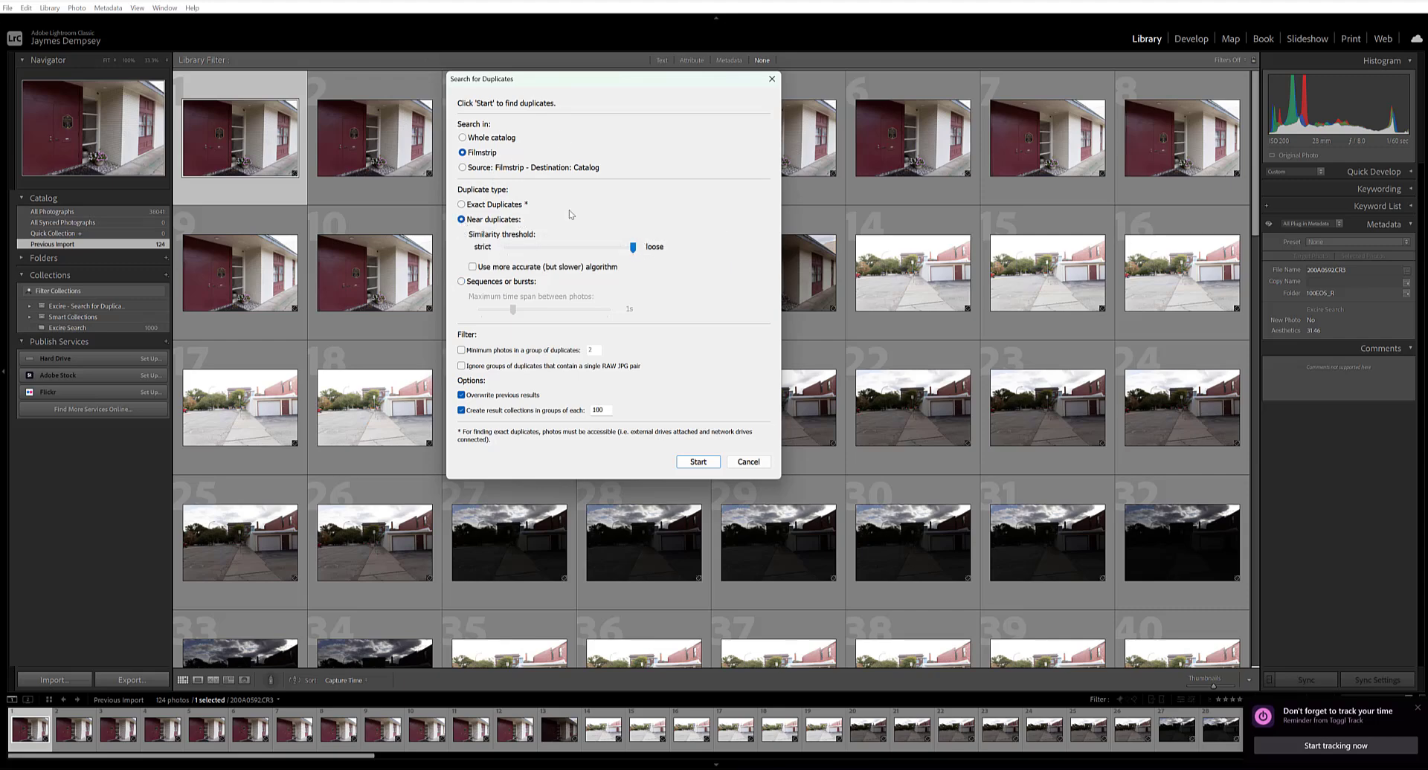
pyautogui.moveTo(632, 247); pyautogui.dragTo(564, 247)
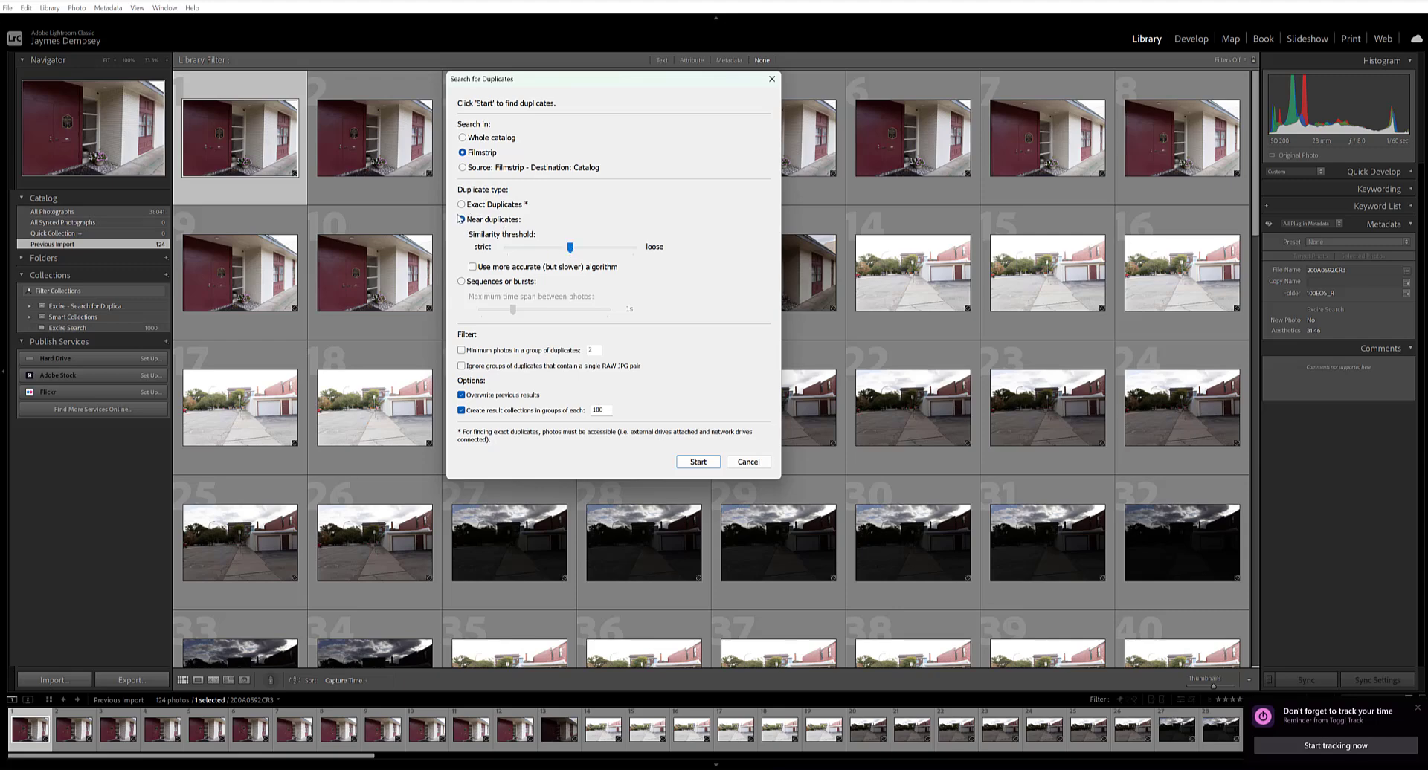
pyautogui.click(462, 219)
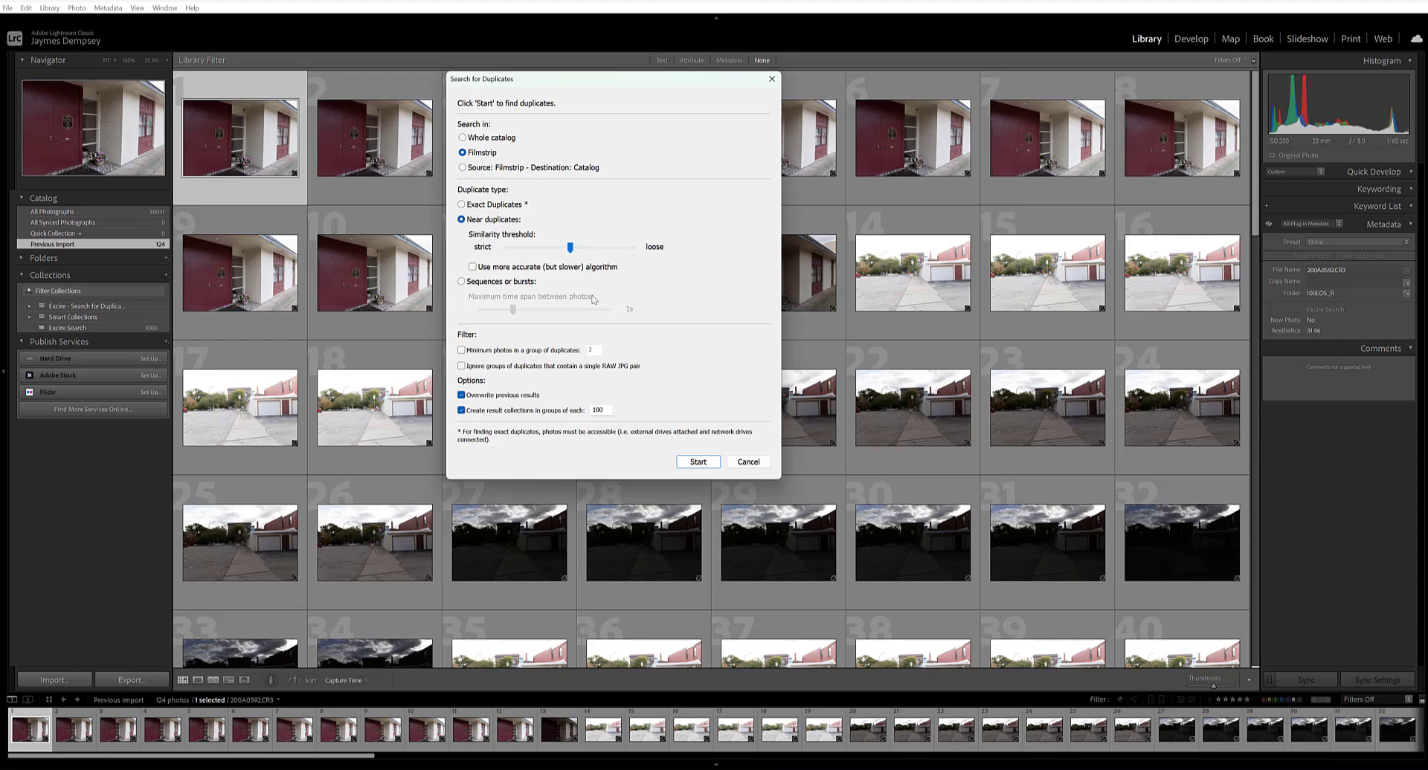
pyautogui.moveTo(668, 413)
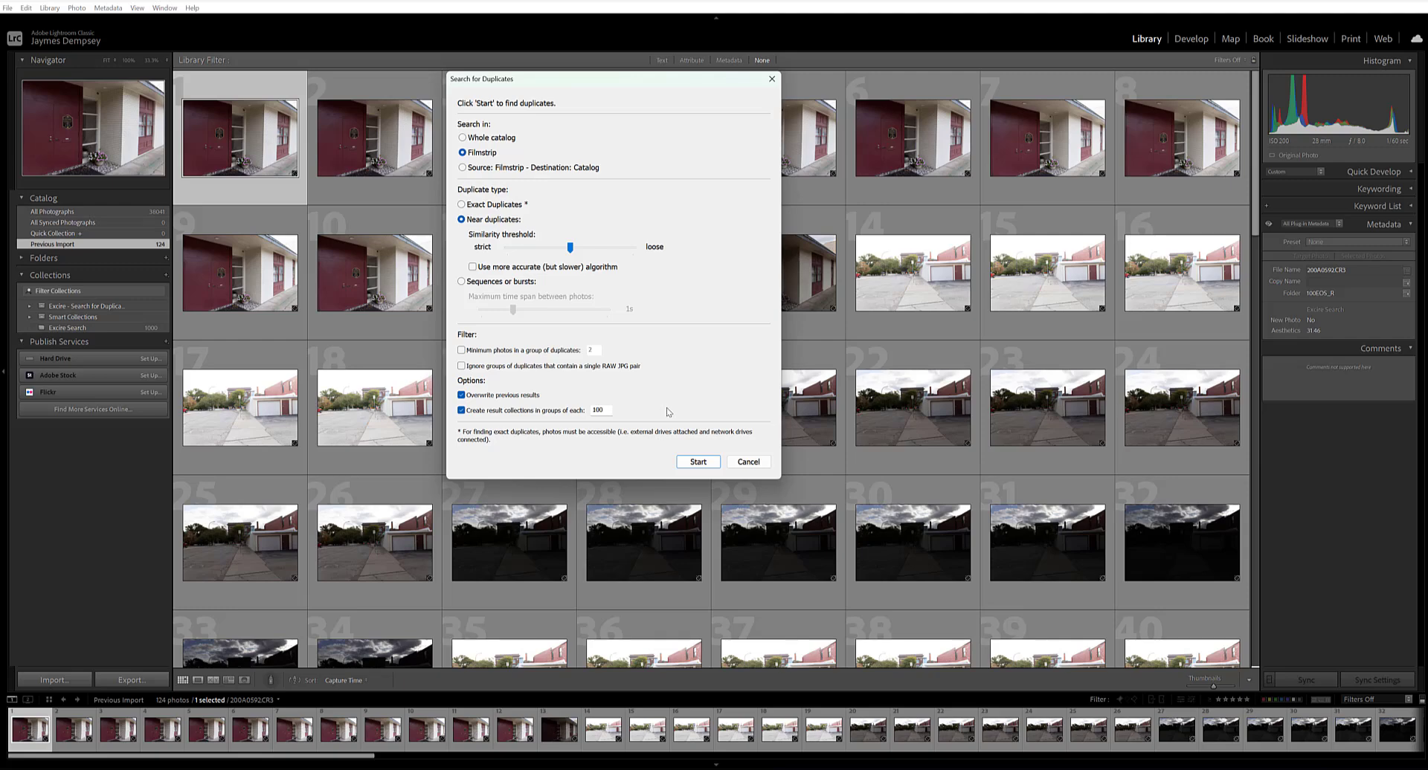
pyautogui.moveTo(666, 397)
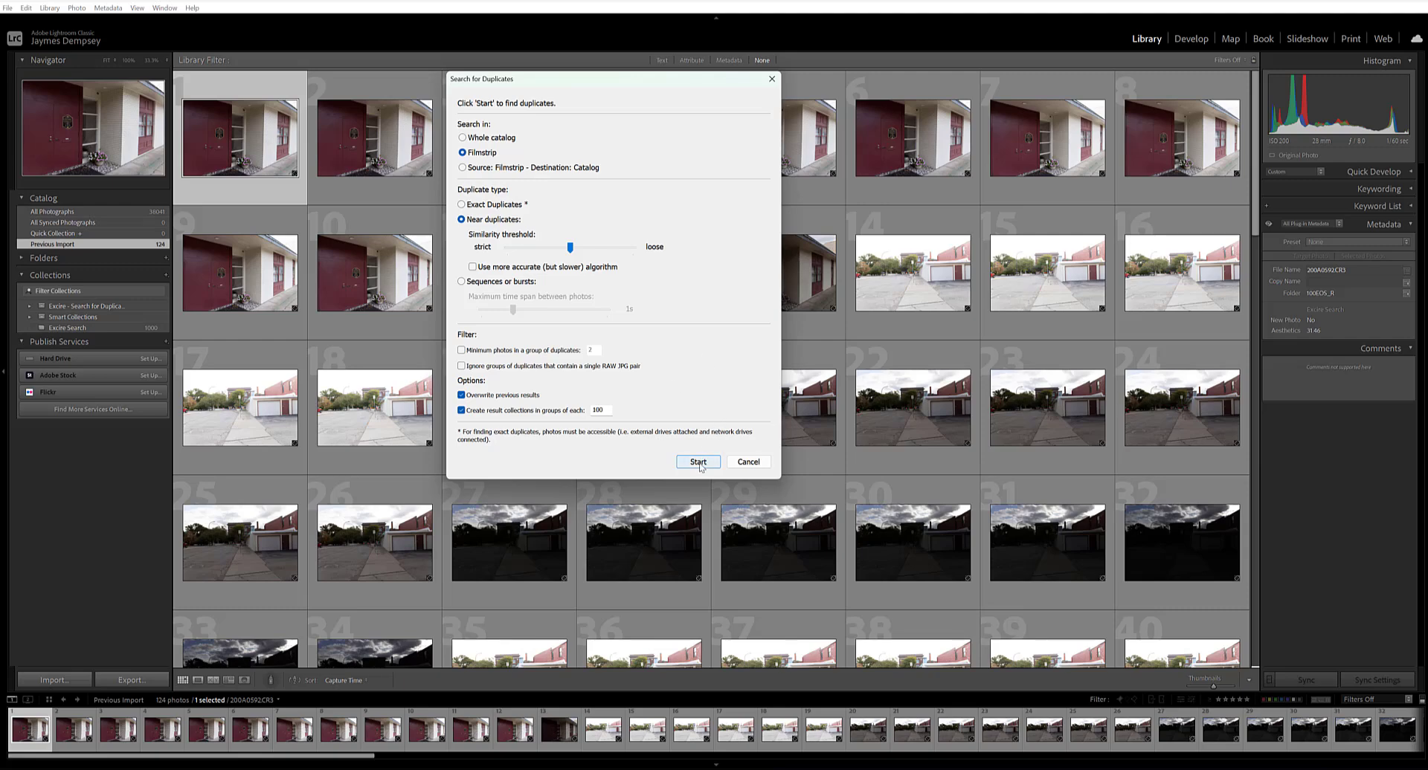
pyautogui.click(697, 462)
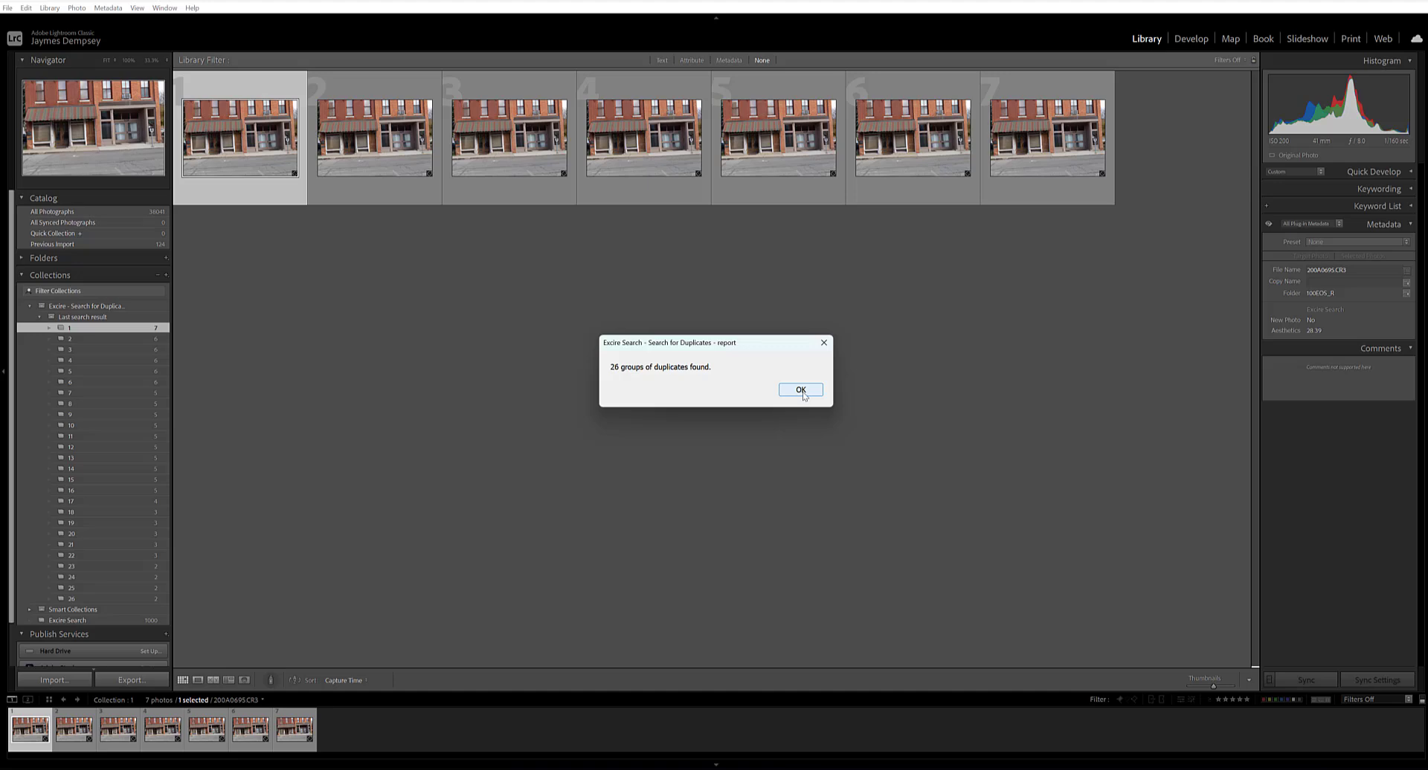
# - Dismiss the 26-groups report and browse duplicate collections 2 through 6
pyautogui.click(799, 389)
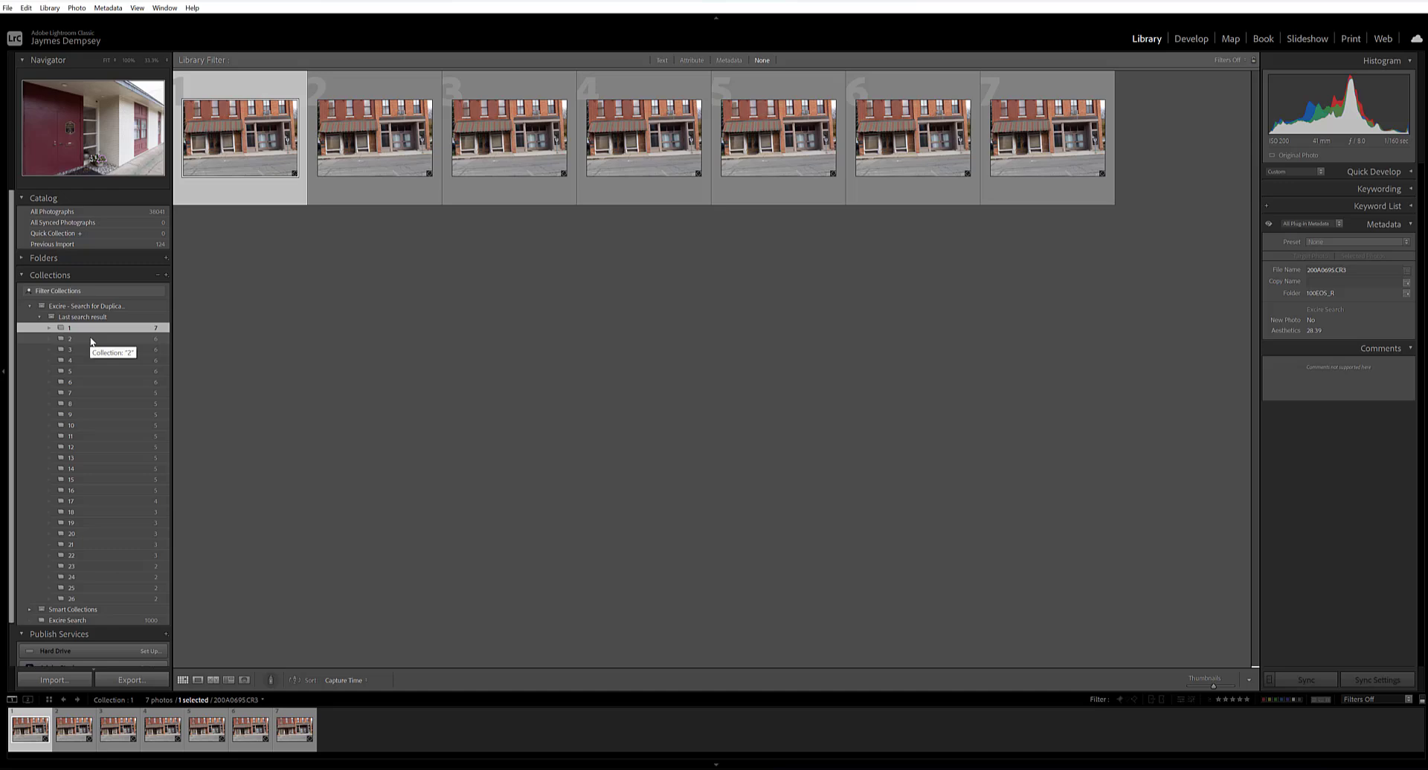
pyautogui.click(69, 338)
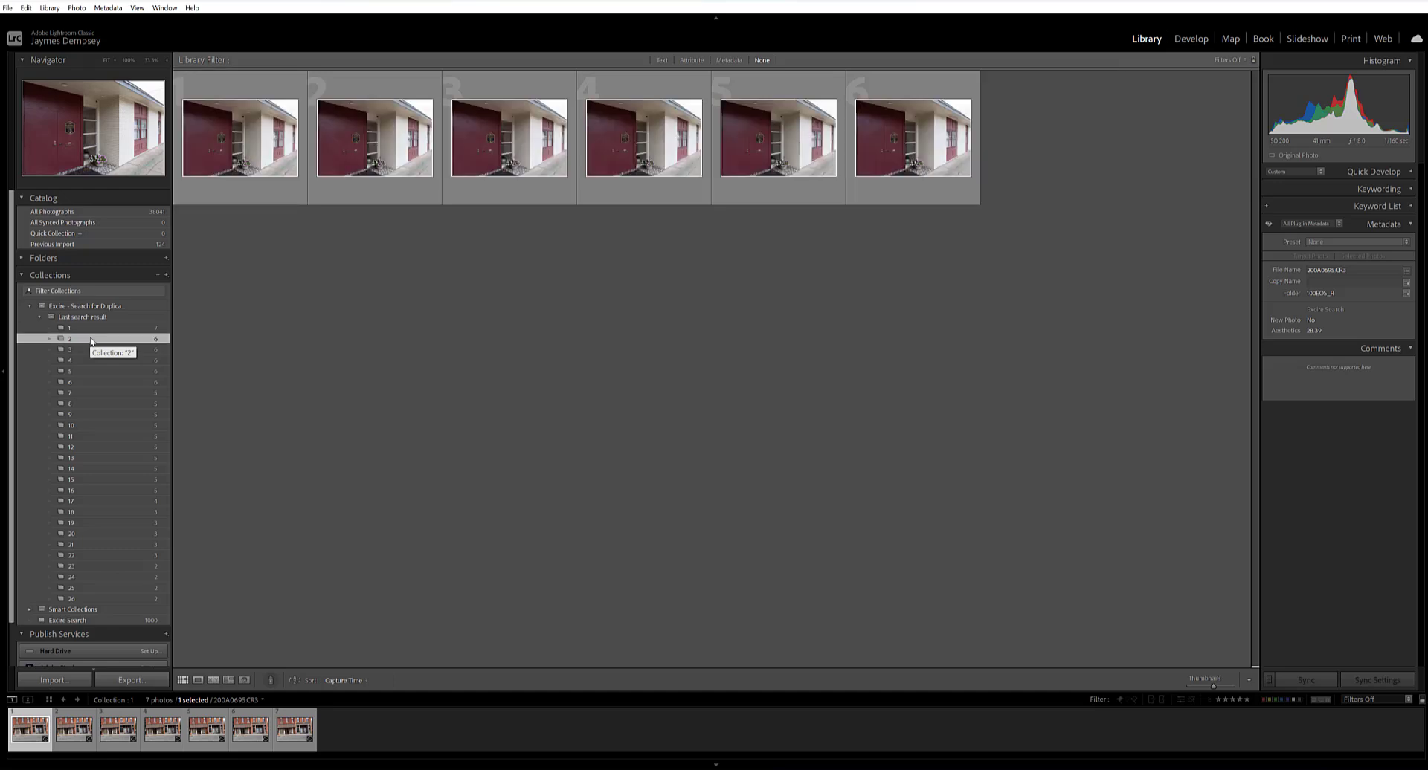
pyautogui.click(69, 350)
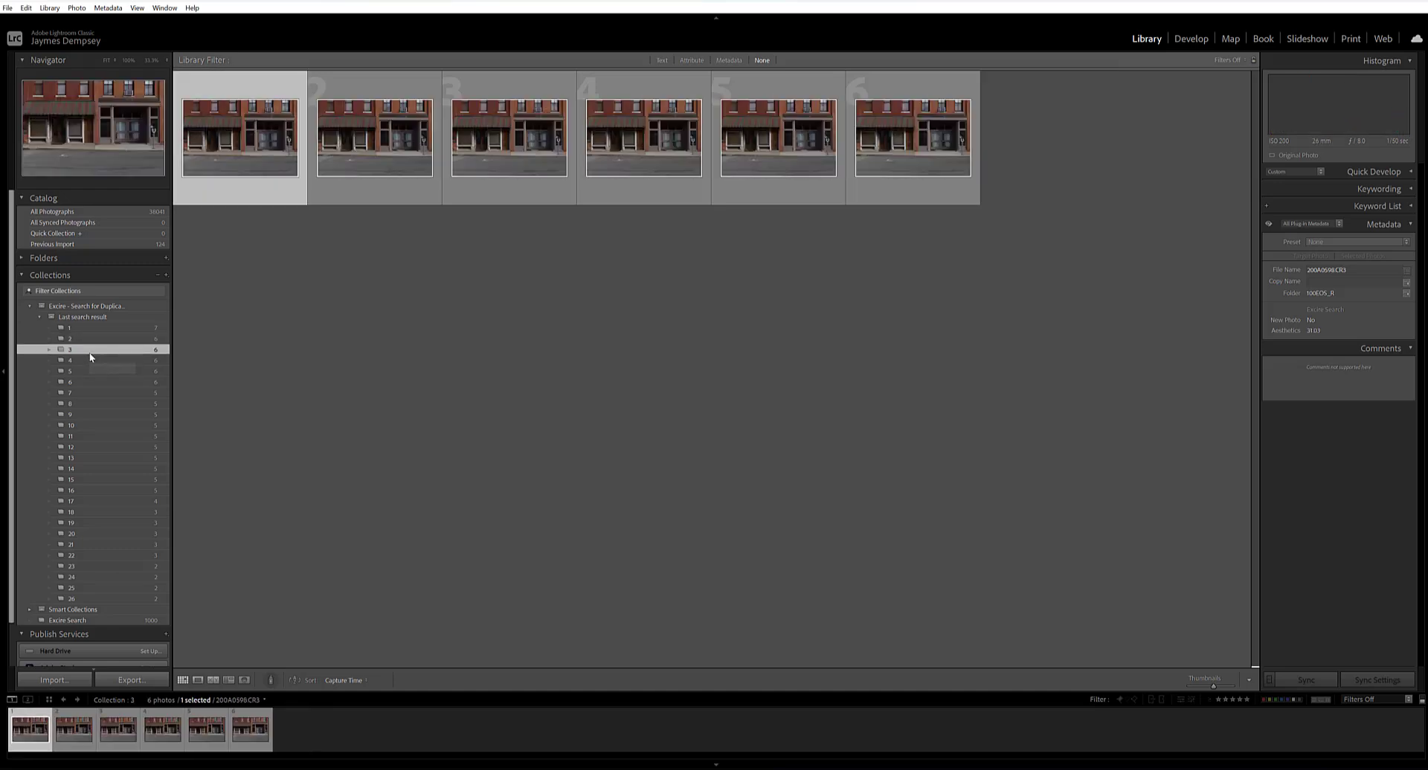
pyautogui.click(69, 360)
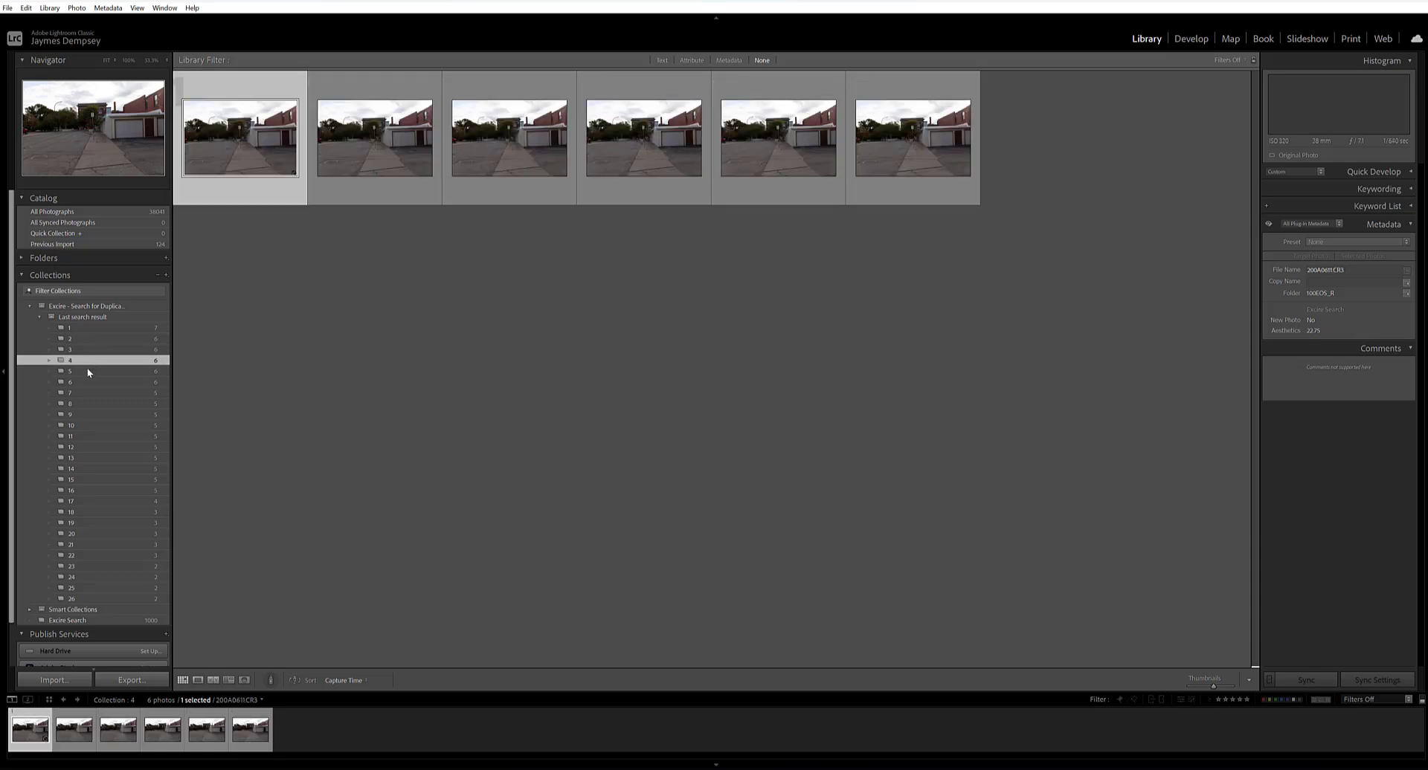
pyautogui.click(70, 370)
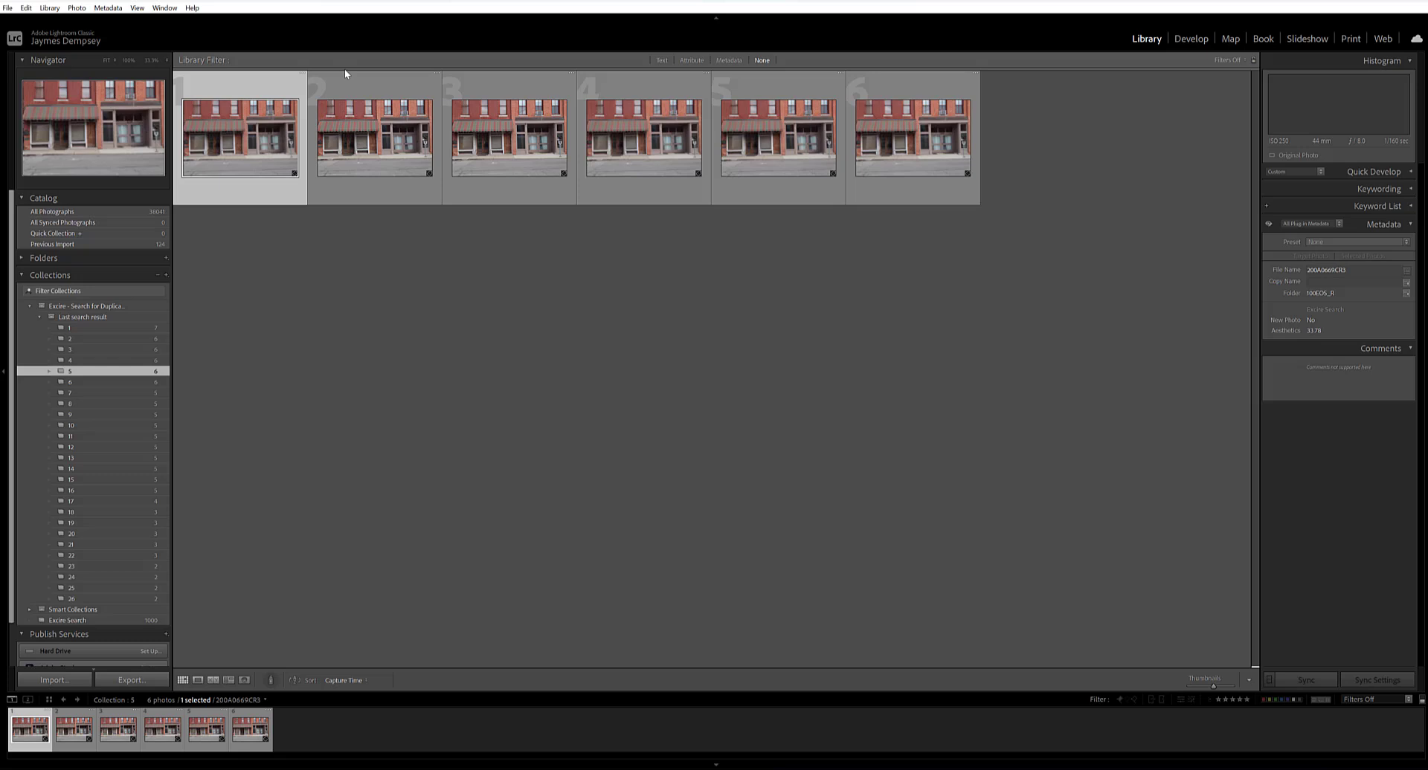
pyautogui.moveTo(105, 288)
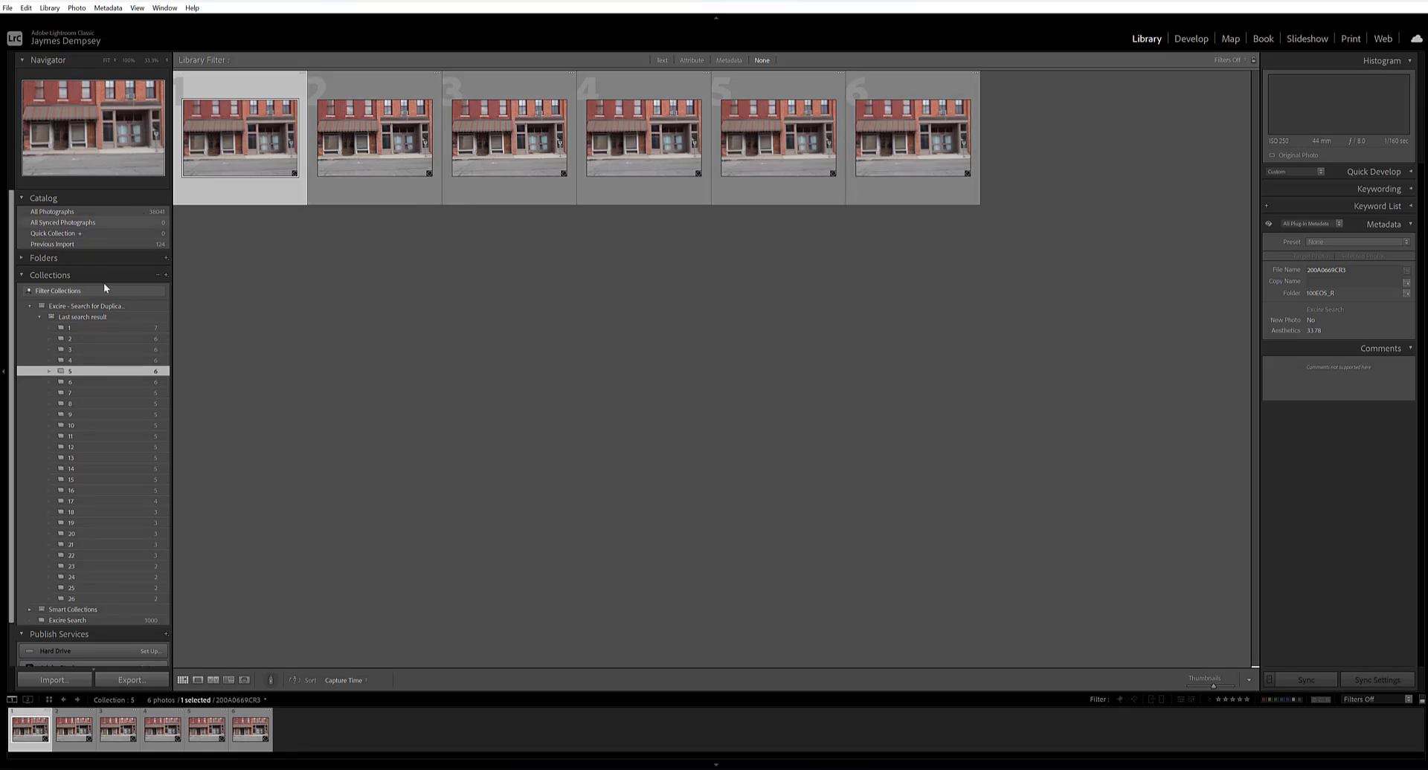
pyautogui.click(70, 381)
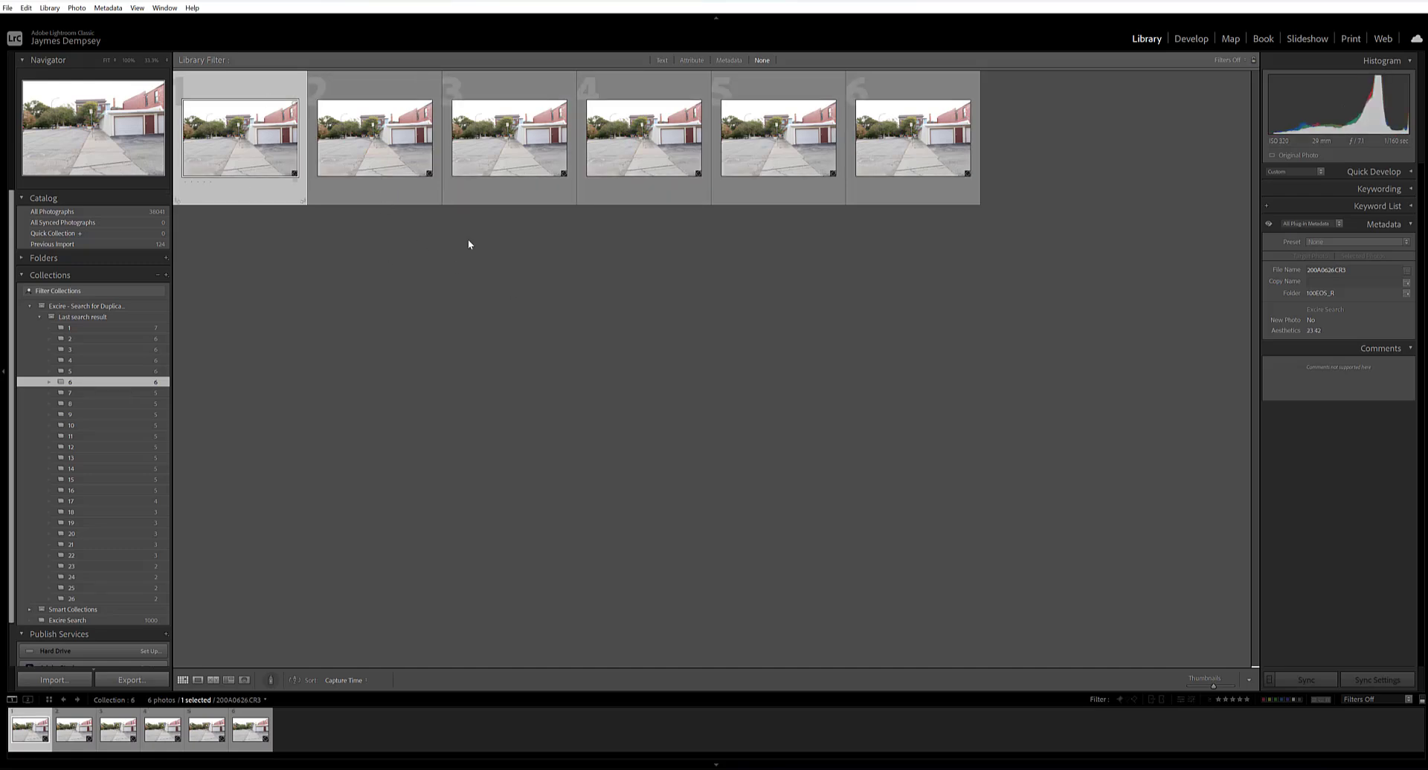
pyautogui.moveTo(82, 317)
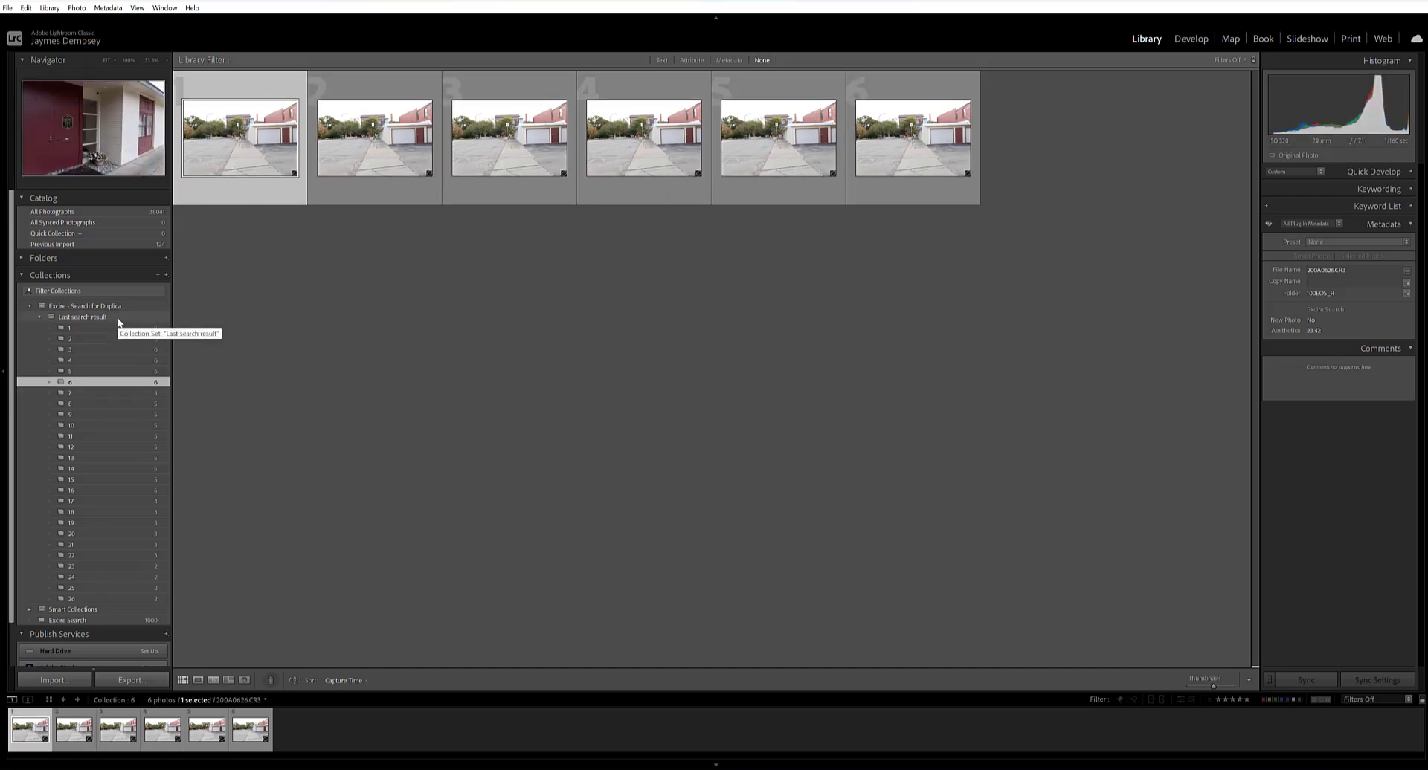